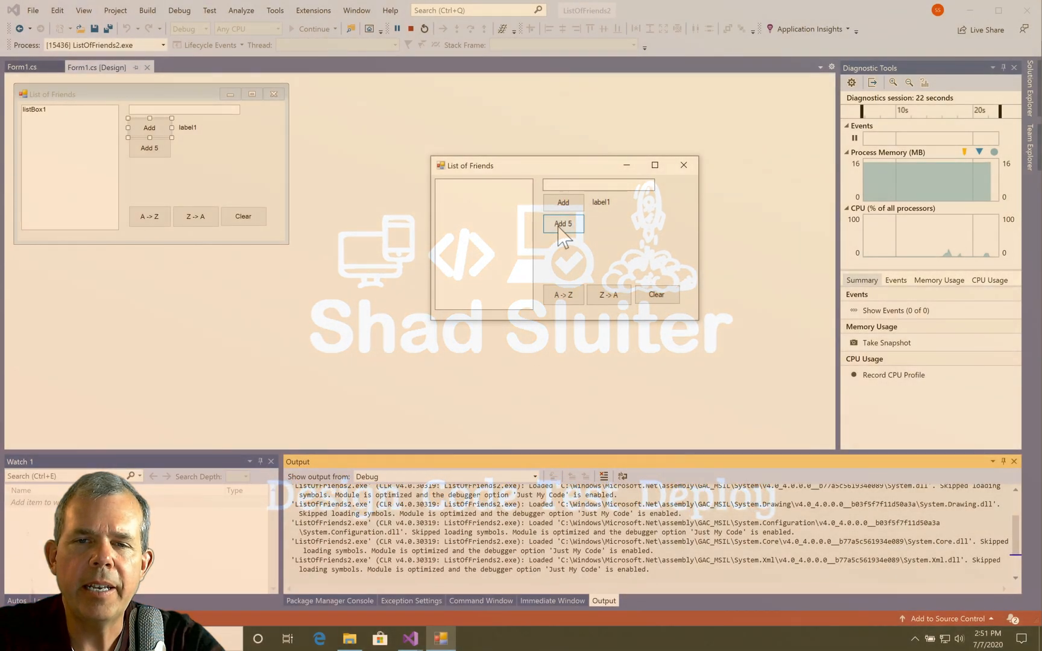
Load the five sample friends, then add Bob to the list
click(563, 223)
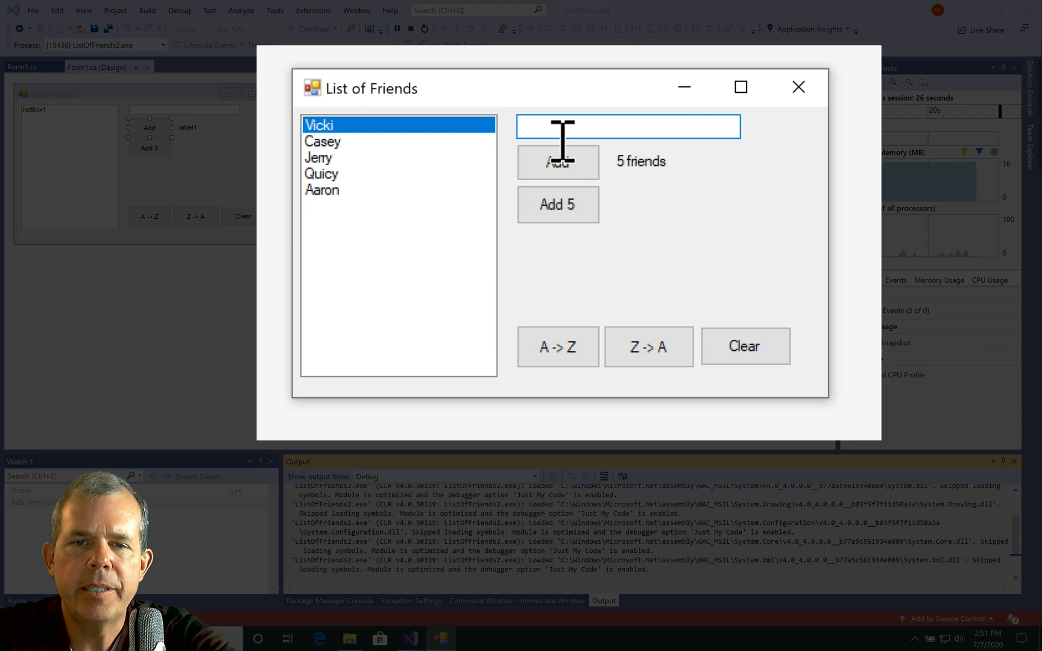
text(Bob)
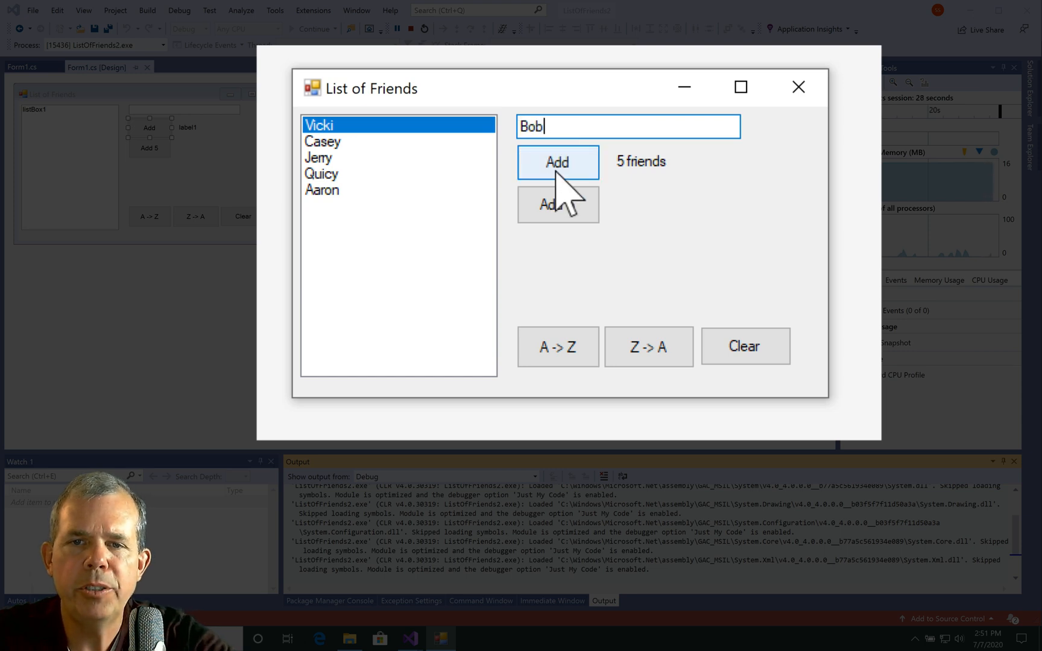
click(557, 163)
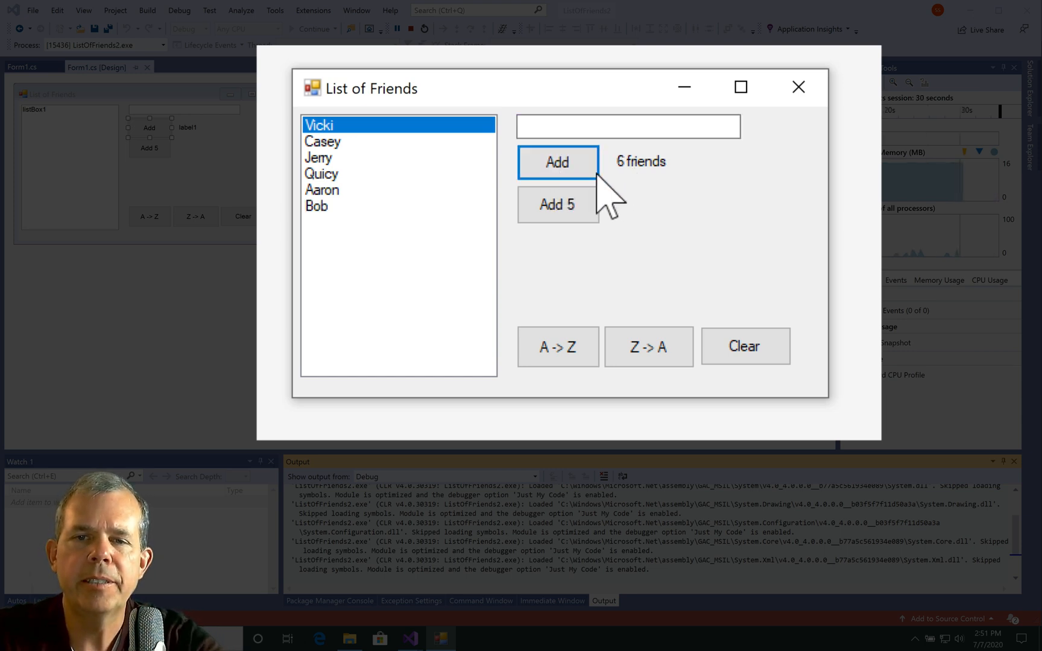
Sort the friends A to Z, then Z to A, then clear the list
click(558, 348)
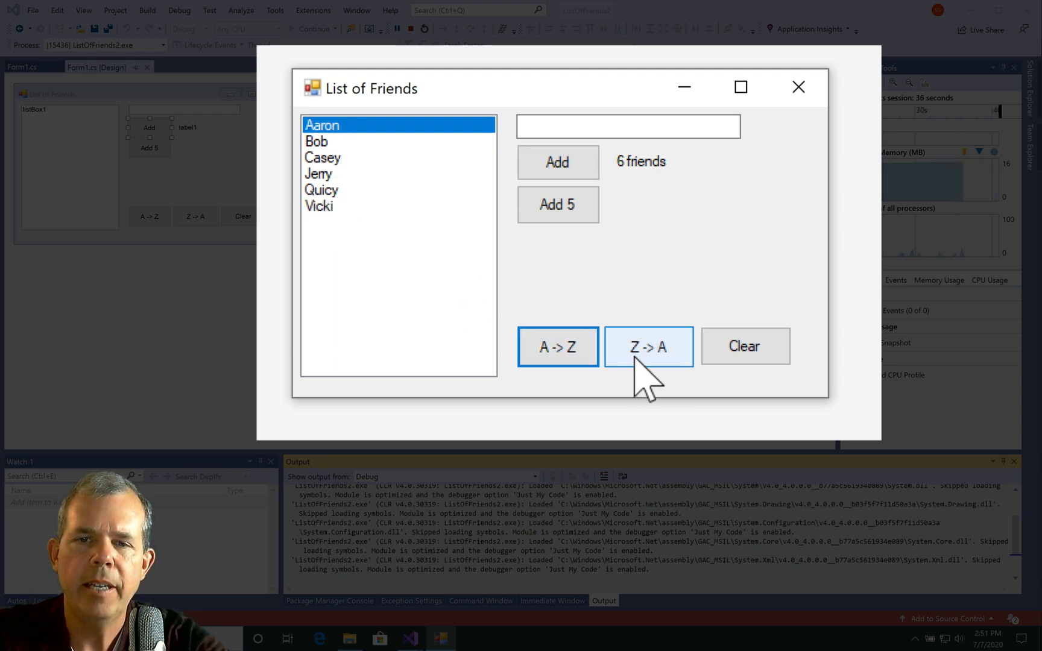
click(650, 347)
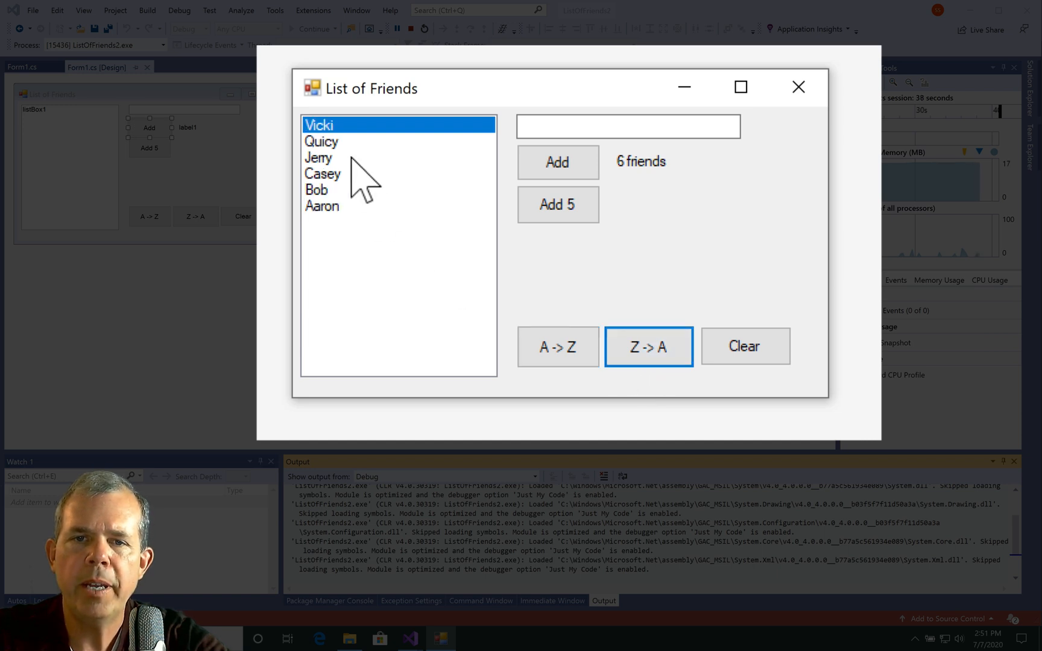
mouse_move(746, 346)
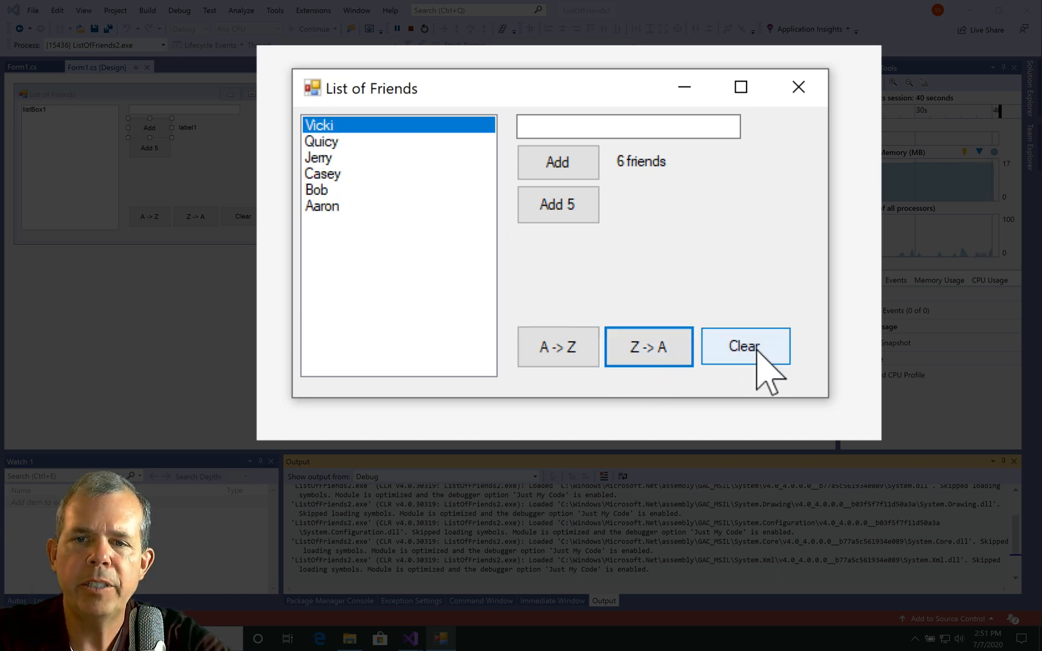
click(746, 347)
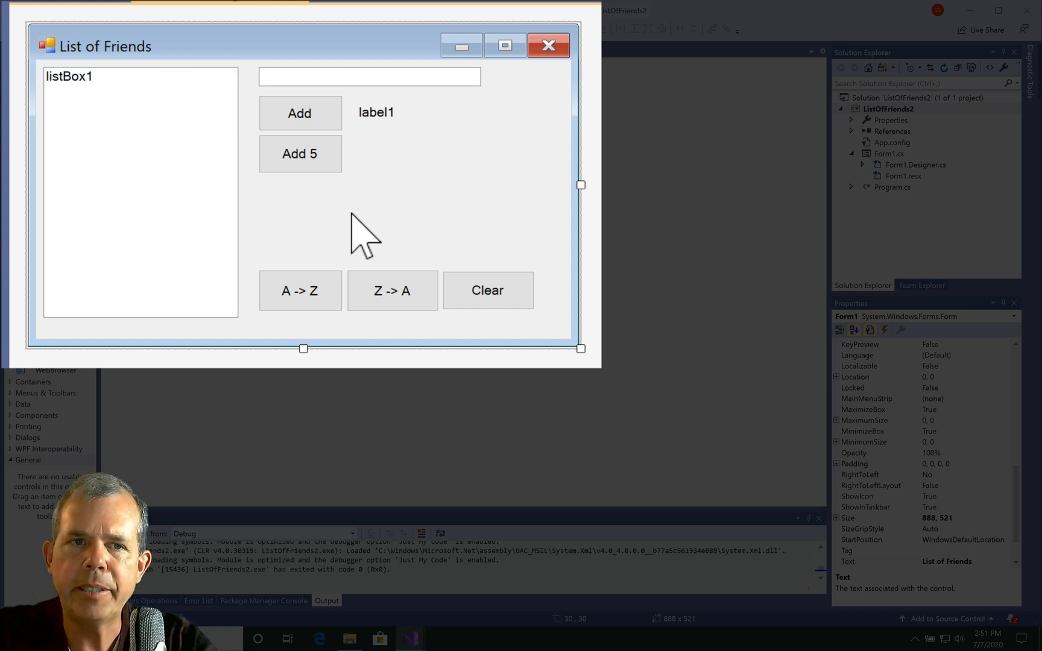
mouse_move(315, 159)
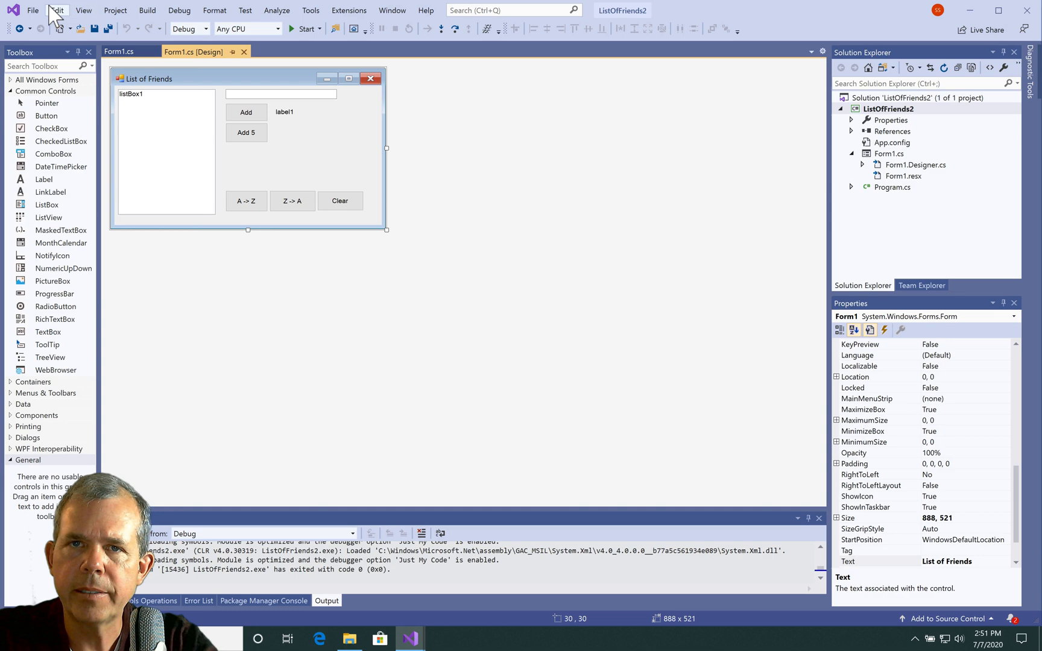
Create a new Windows Forms App (.NET Framework) project named MyFriendsList
click(40, 11)
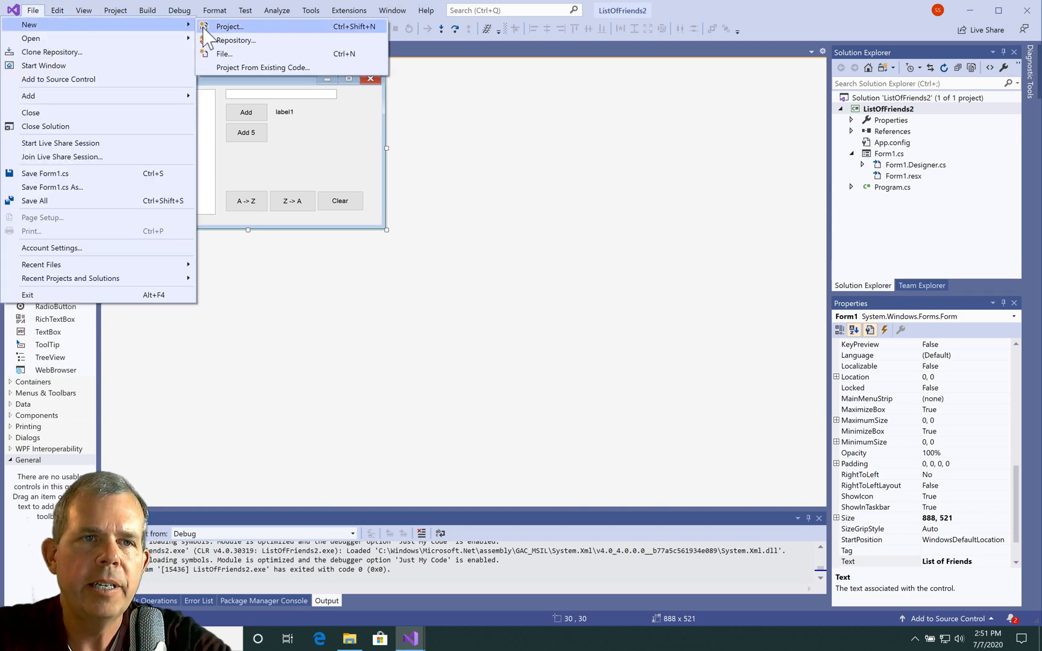
click(233, 27)
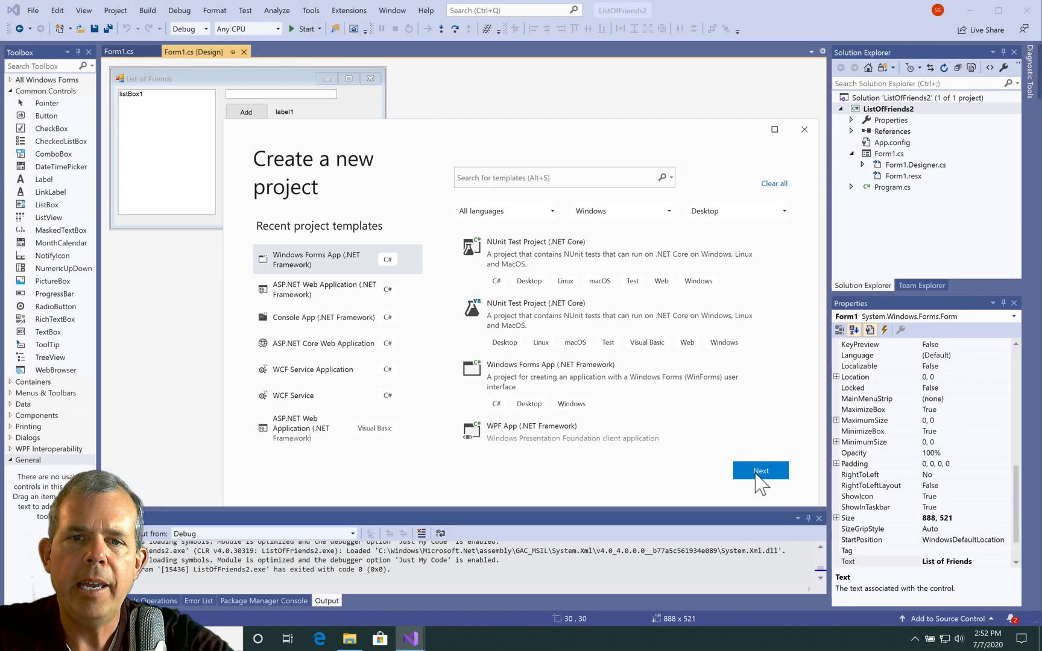
click(761, 471)
text(MyFriendsList)
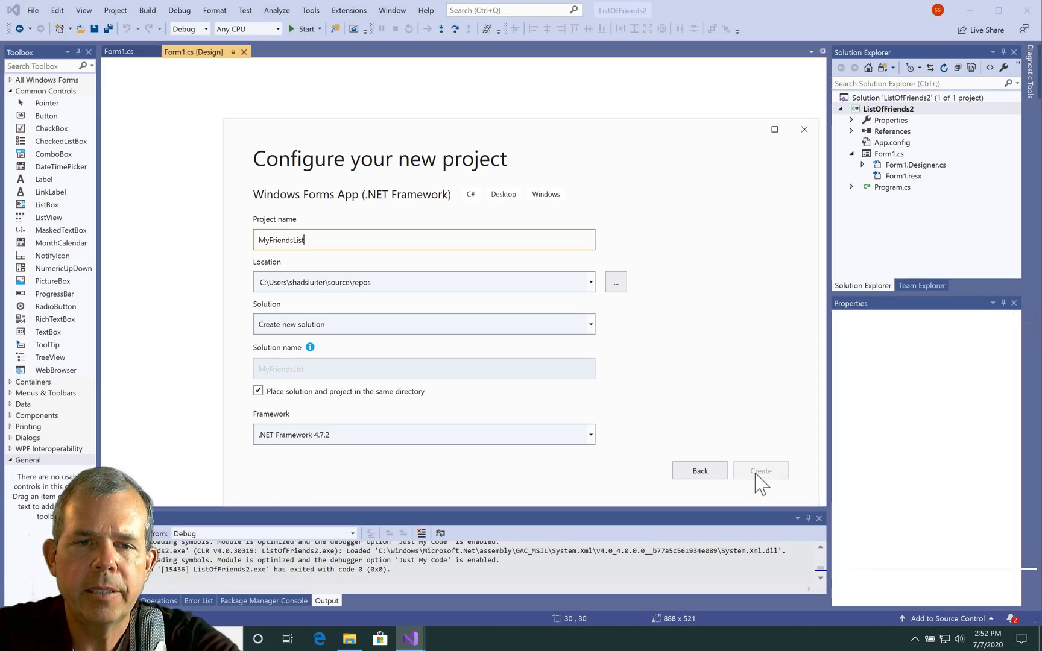
click(762, 470)
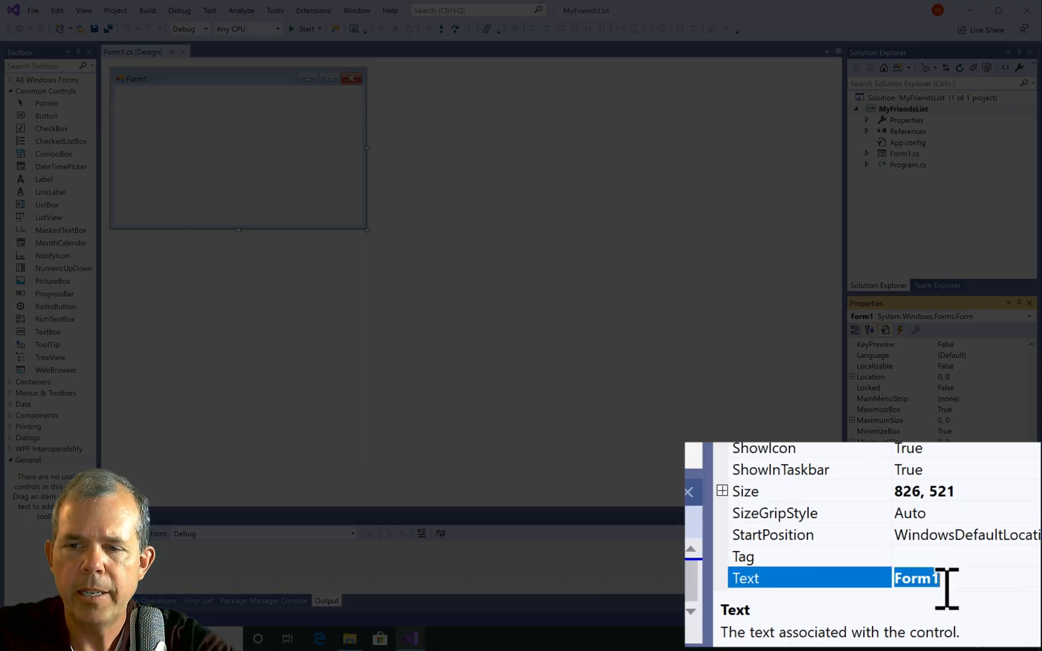
Title the form My Friends and place a text box beside the list box
text(My Fr)
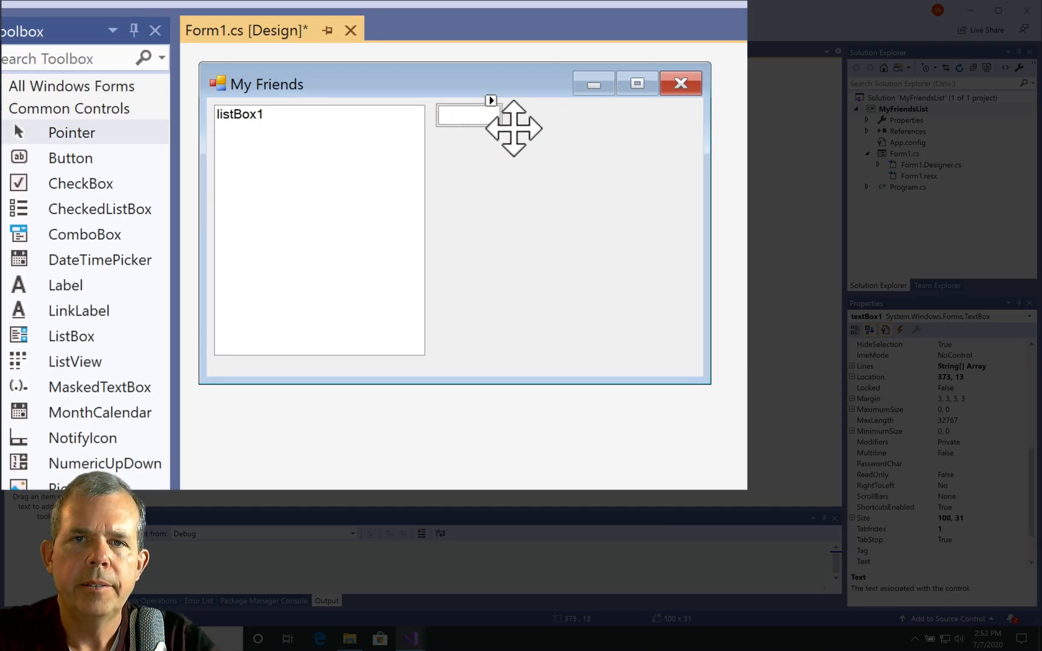
drag(500, 115, 655, 114)
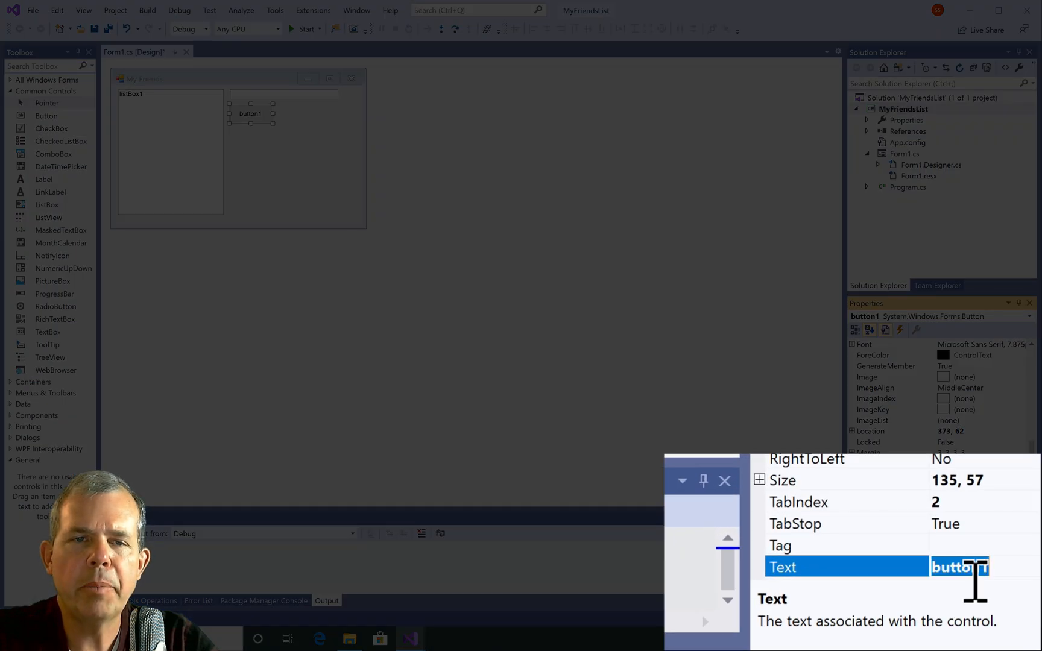
Give the button the text Add Friend: and the name btn_addFriend
text(Add Frie)
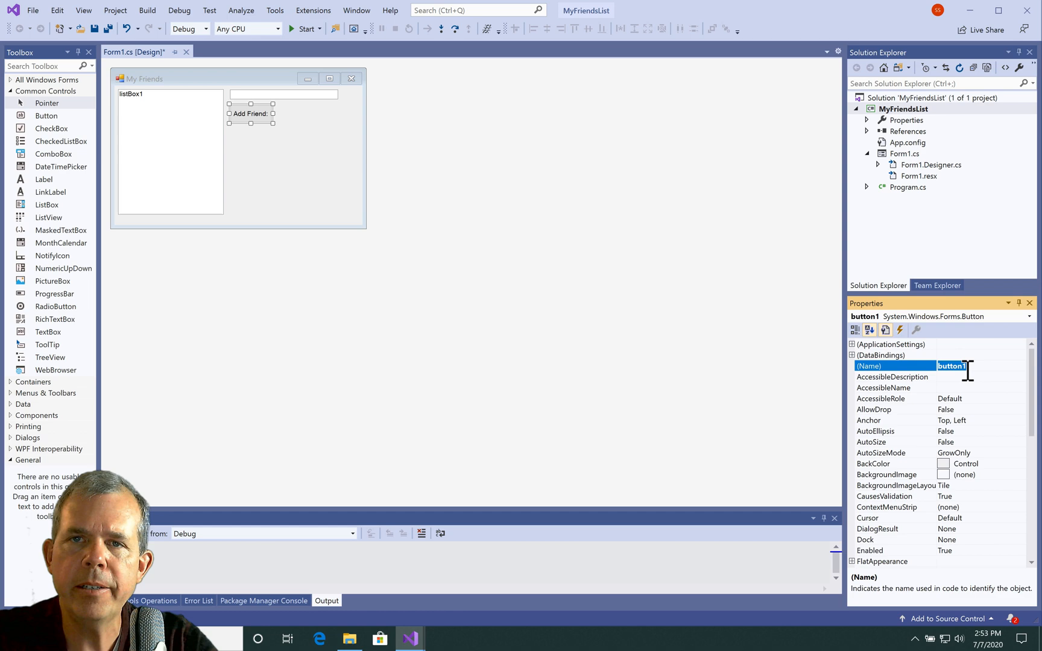
text(btn_add)
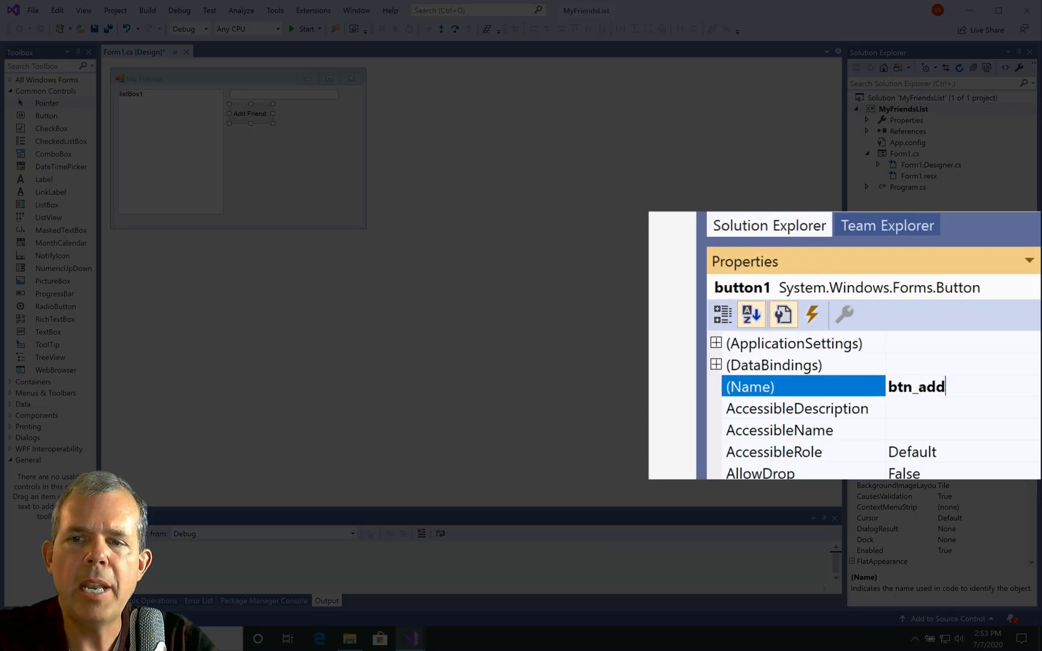
text(Friend)
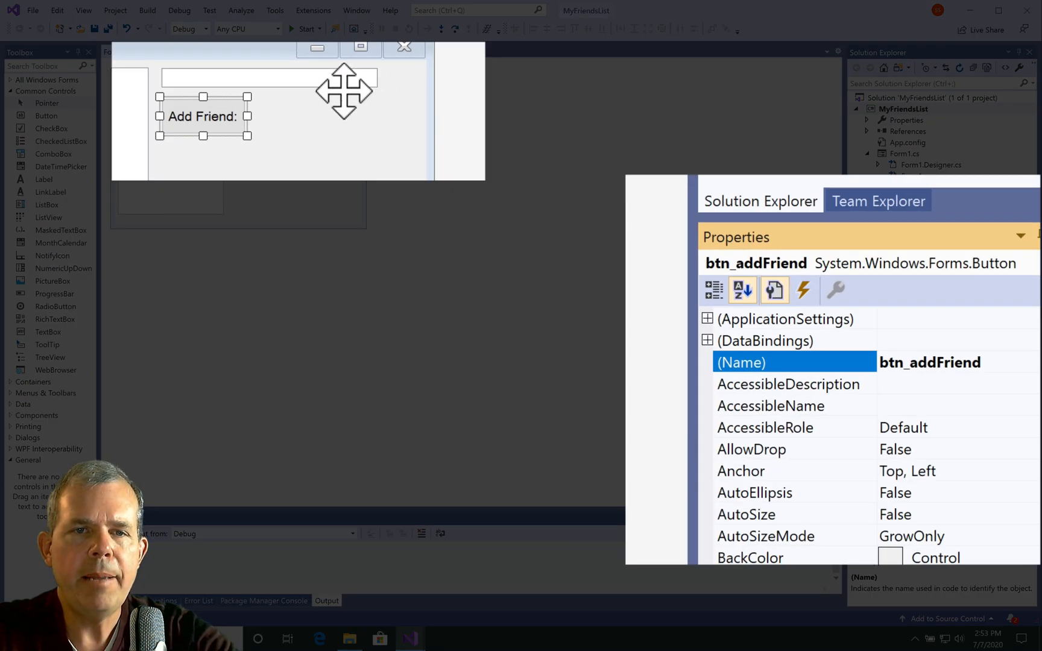
Rename the text box to txt_newFriend in its properties
click(269, 78)
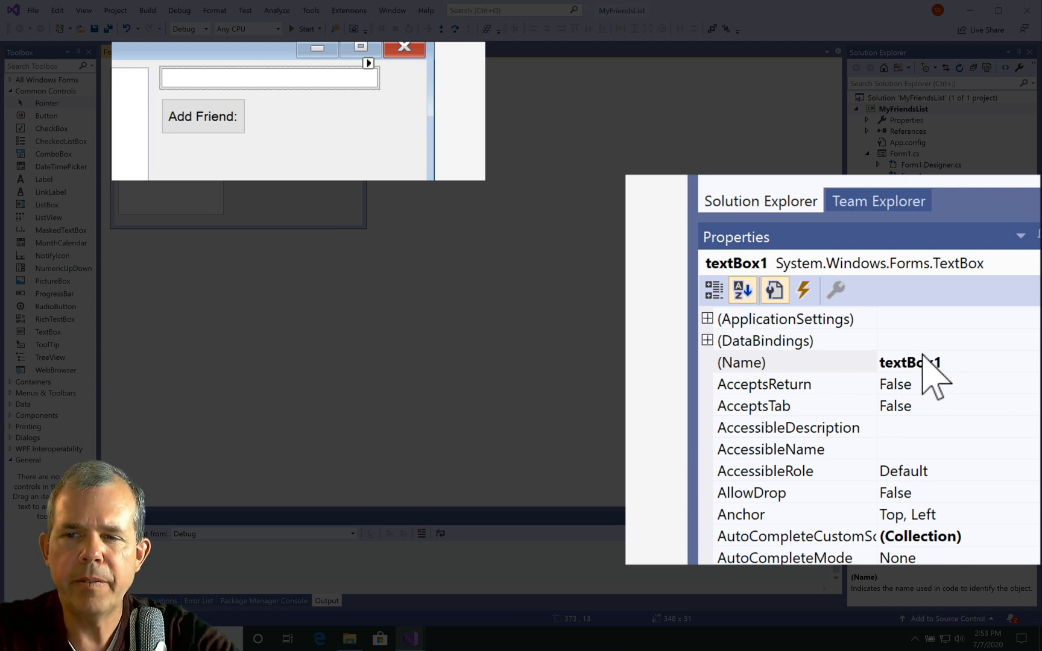
click(907, 363)
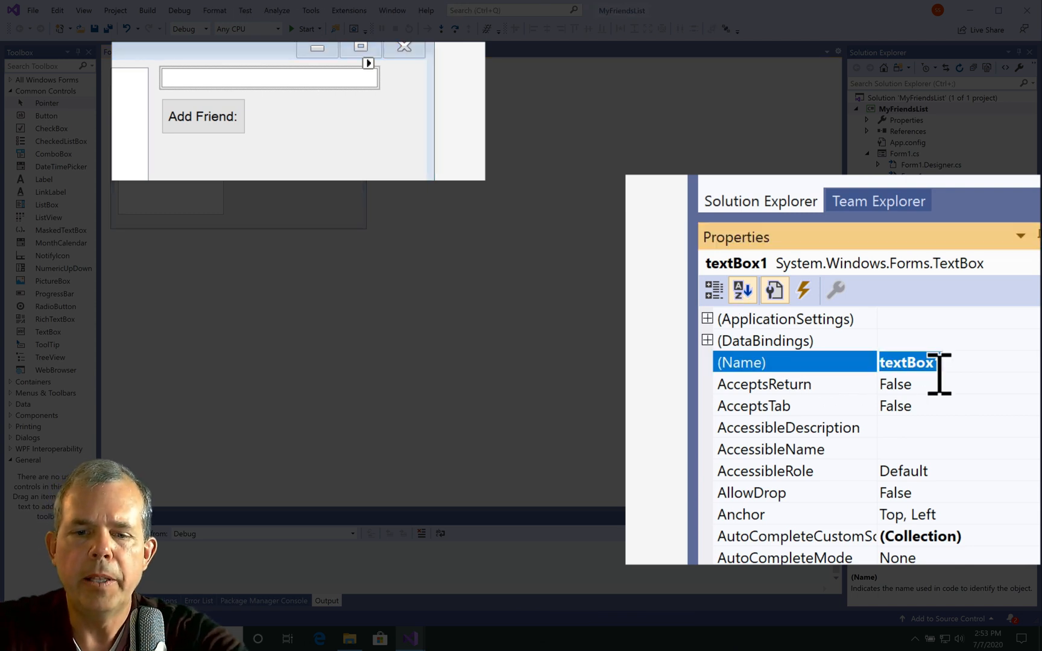
text(txt_new)
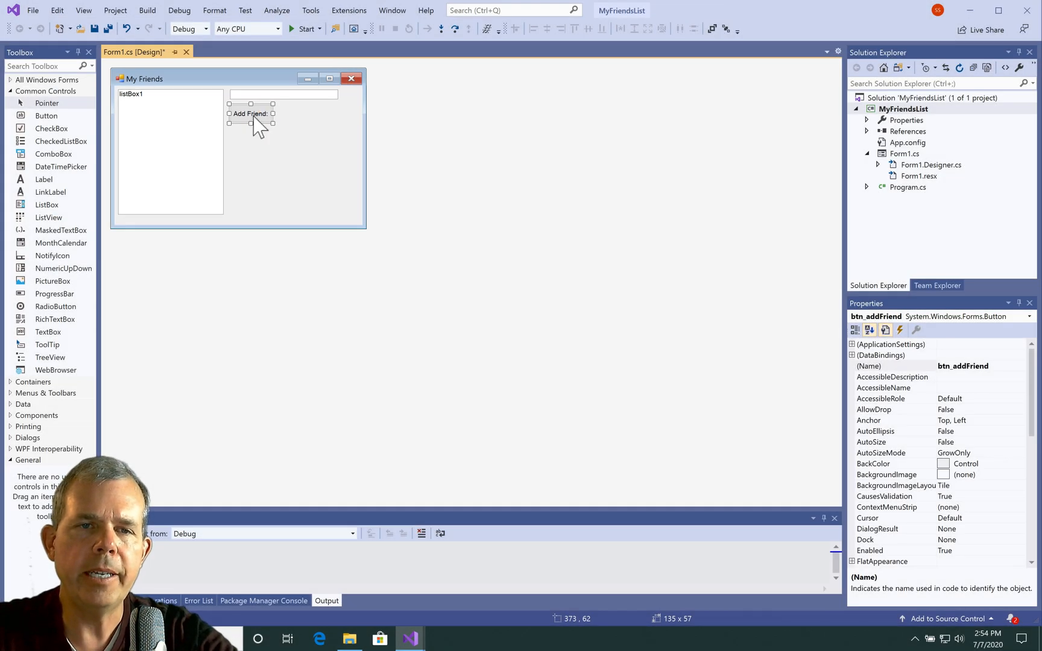
In the Add Friend click handler write listBox1.Items.Add(txt_newFriend.Text); and start the app
double_click(251, 115)
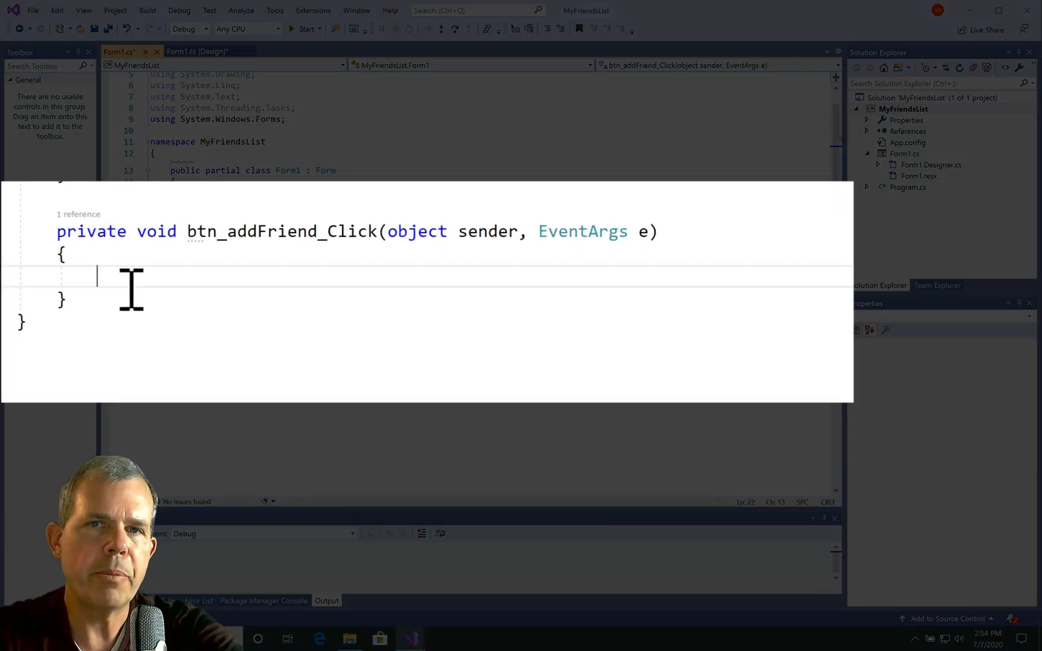
text(listBox1.Items)
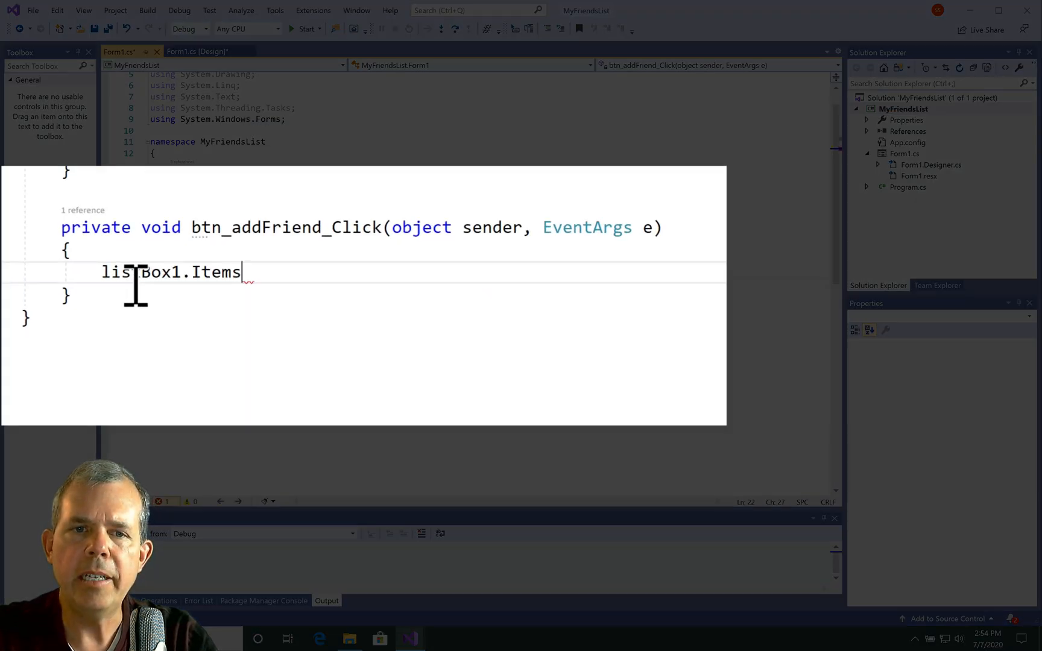
text(.a)
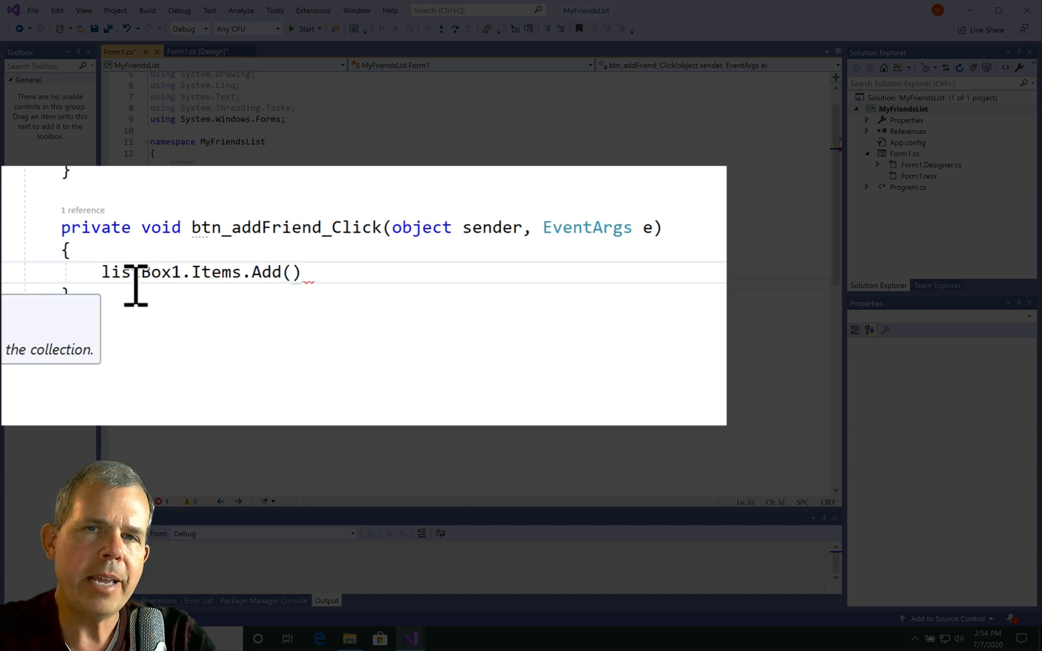
text(txt_newFriend.)
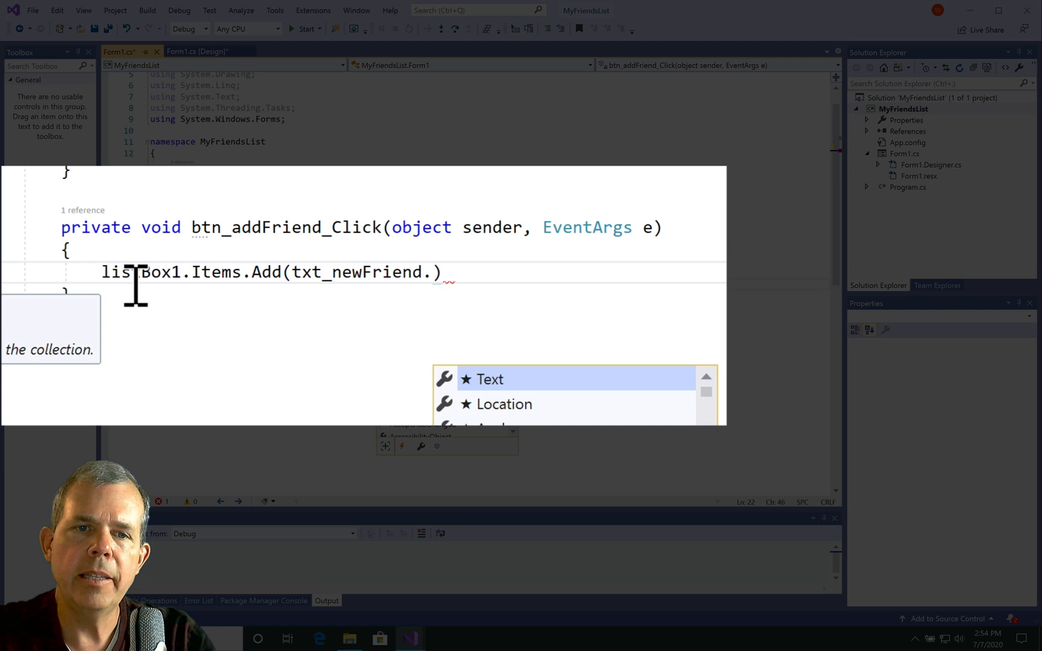
text(Text);)
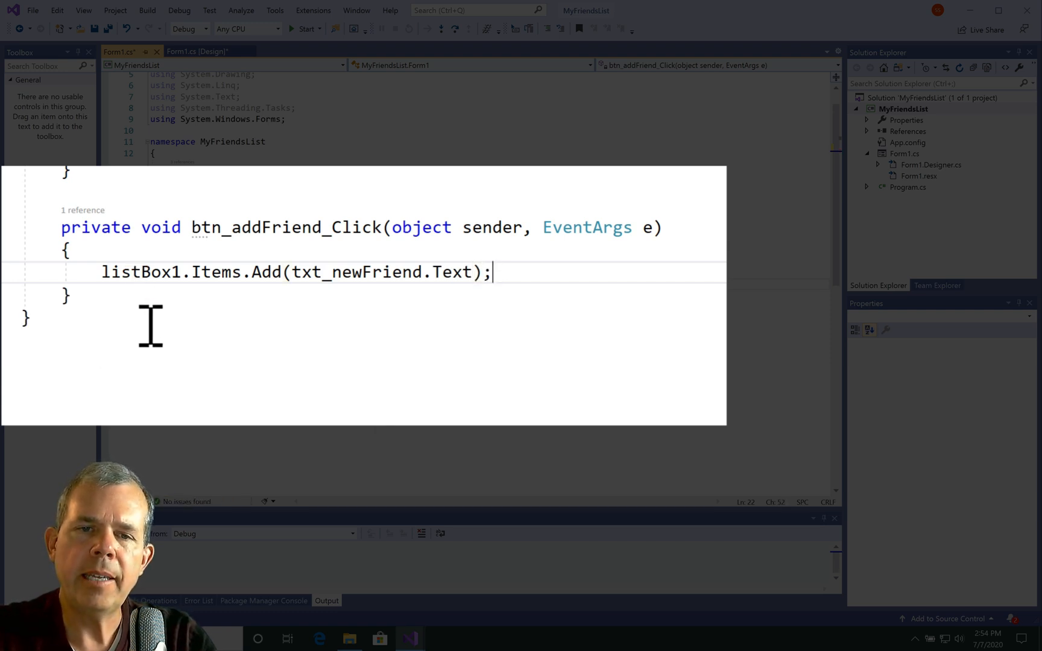
mouse_move(151, 342)
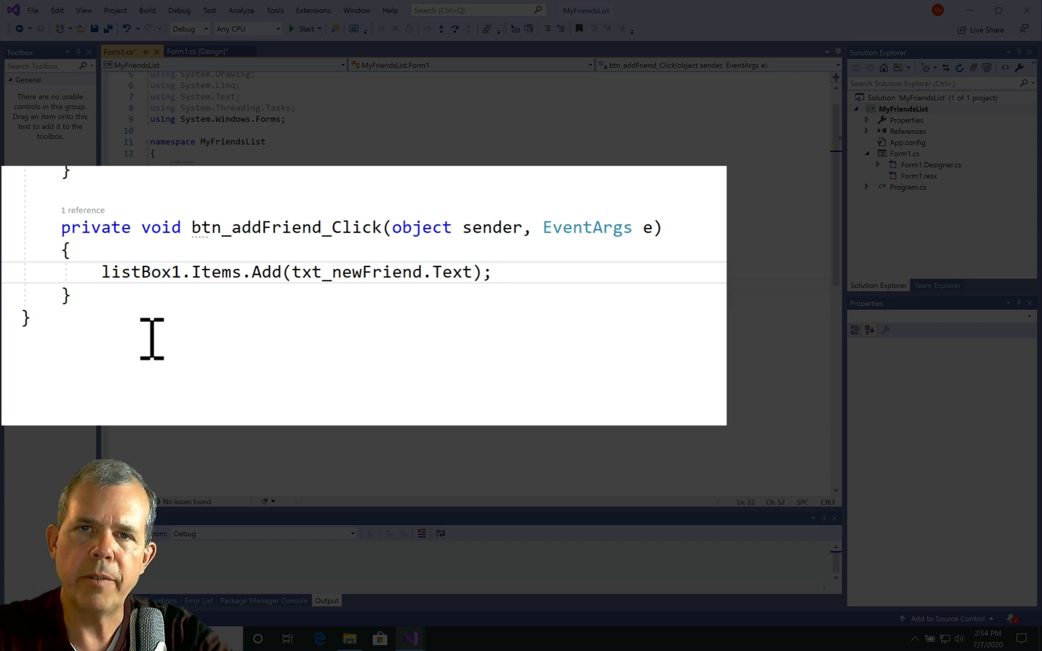
click(304, 29)
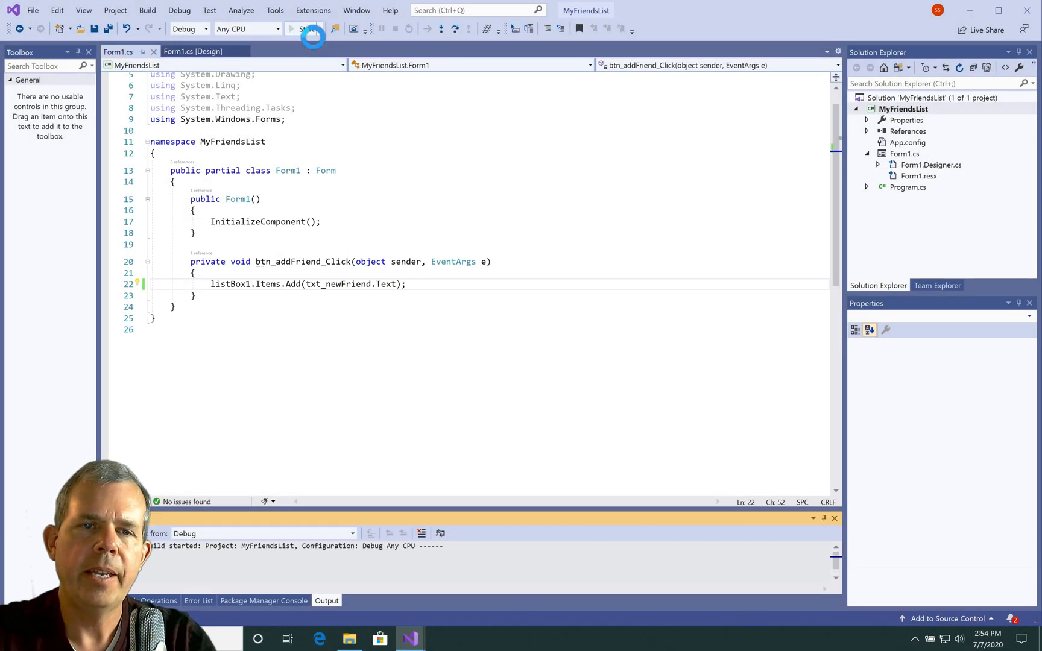
In the running app add Nathan and Bob to the friends list
click(302, 29)
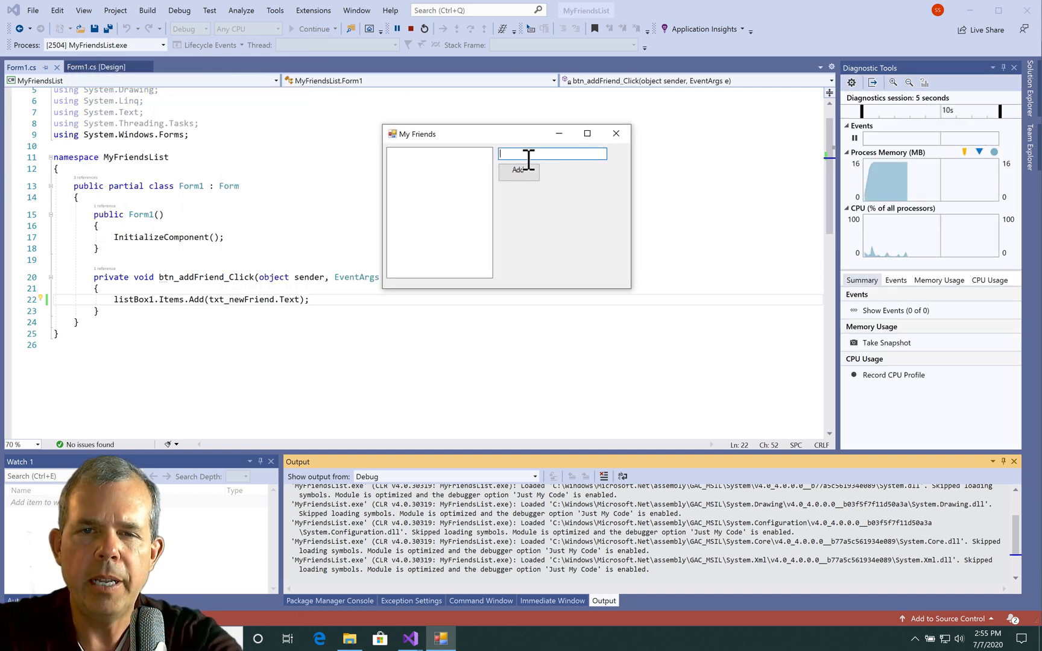
text(Nath)
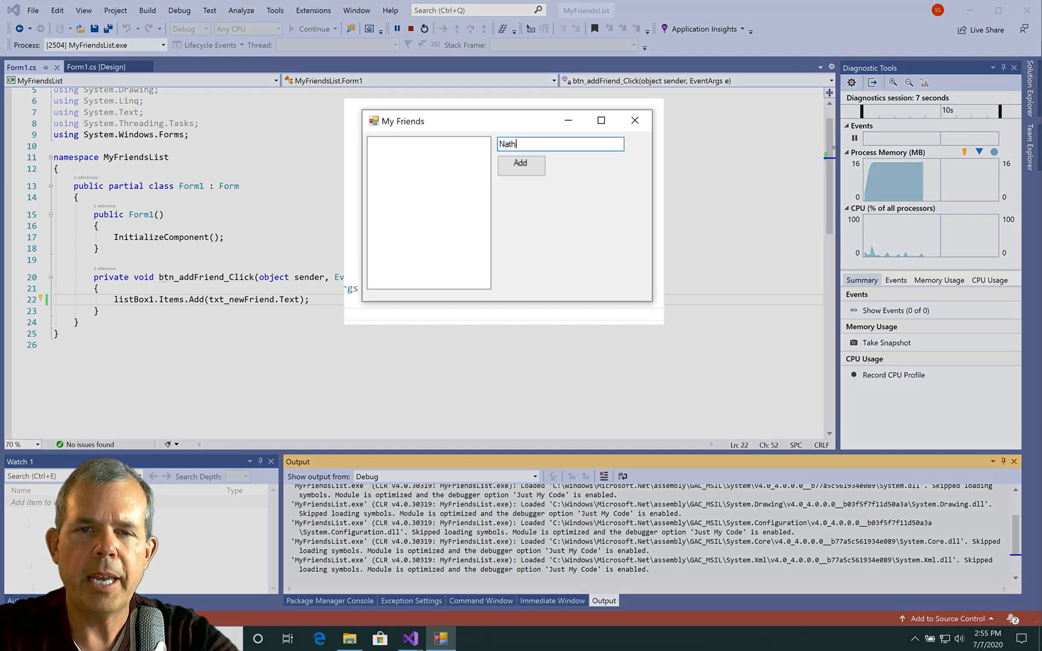
click(522, 166)
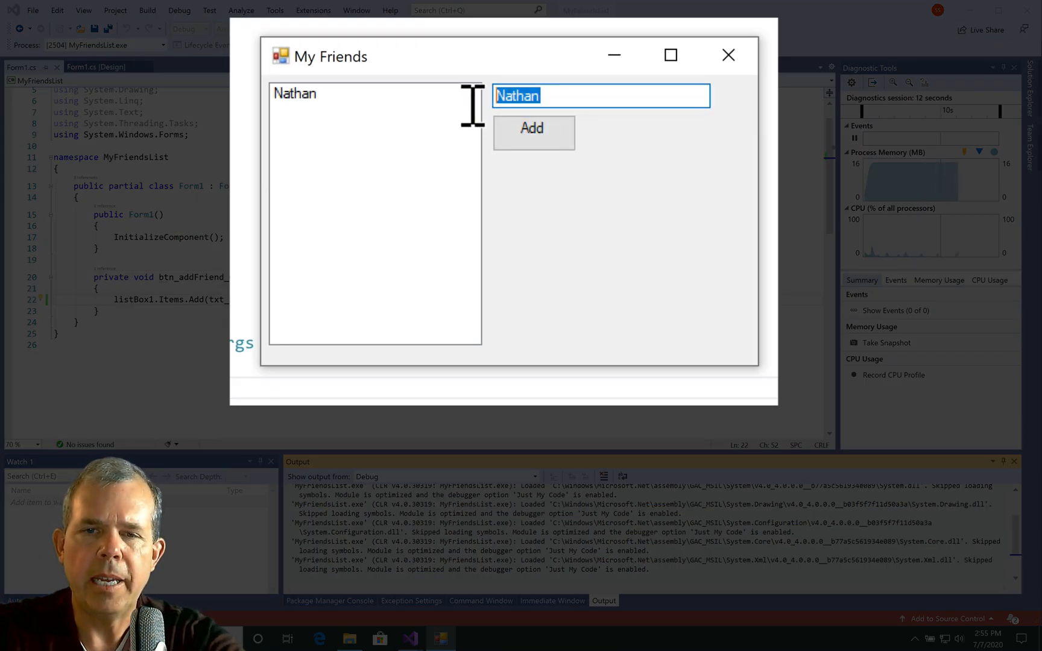
text(Bob)
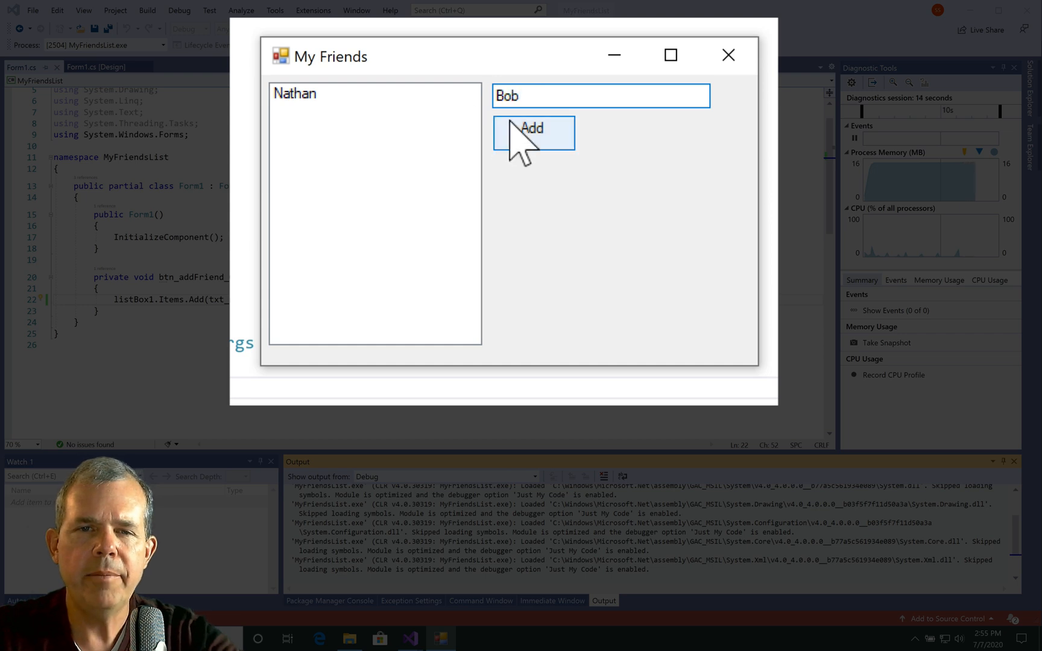
click(533, 133)
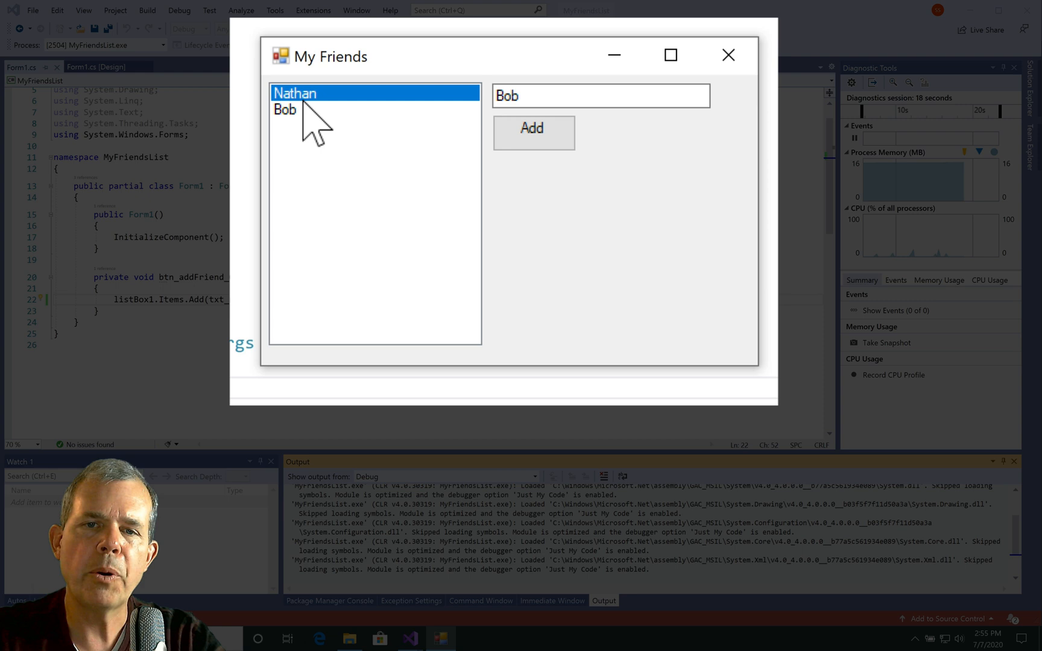
mouse_move(356, 135)
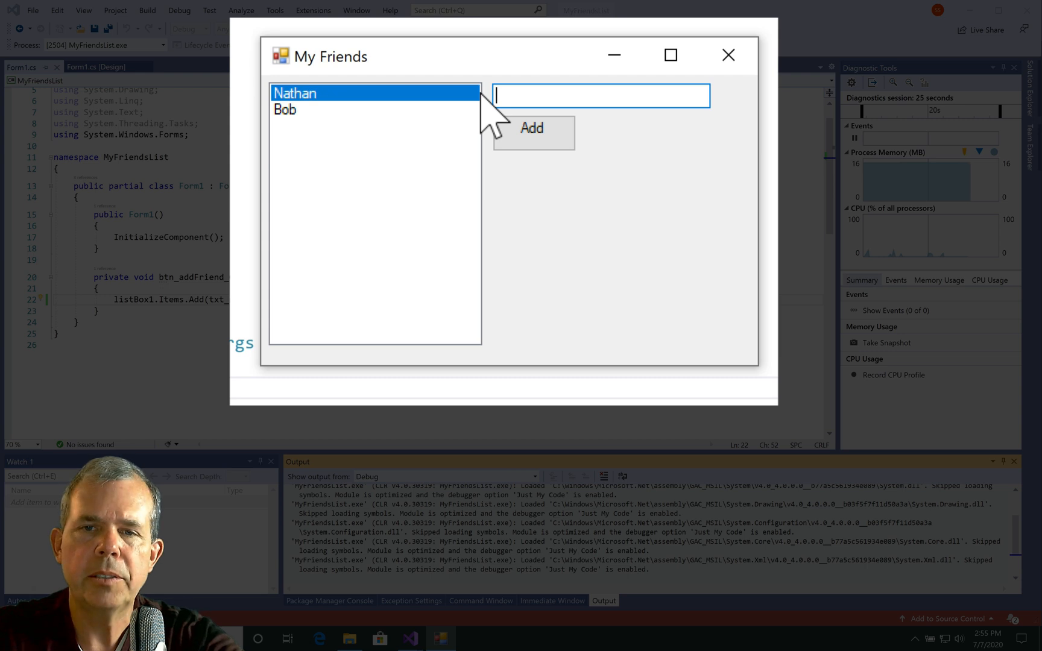
Add Jim to the list, then close the running My Friends app
click(533, 134)
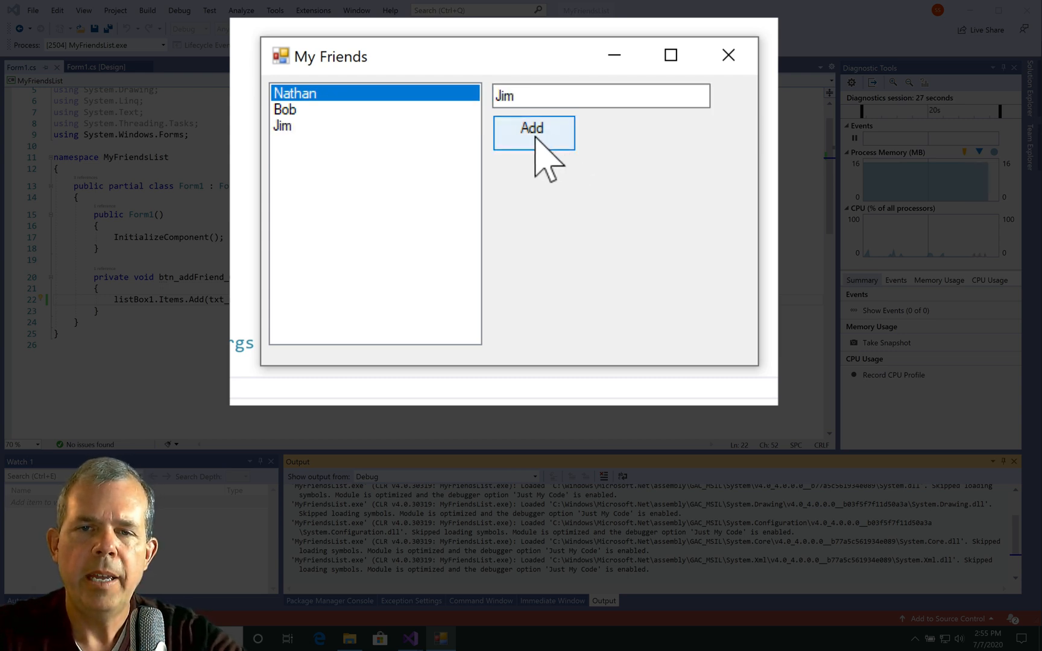
click(533, 130)
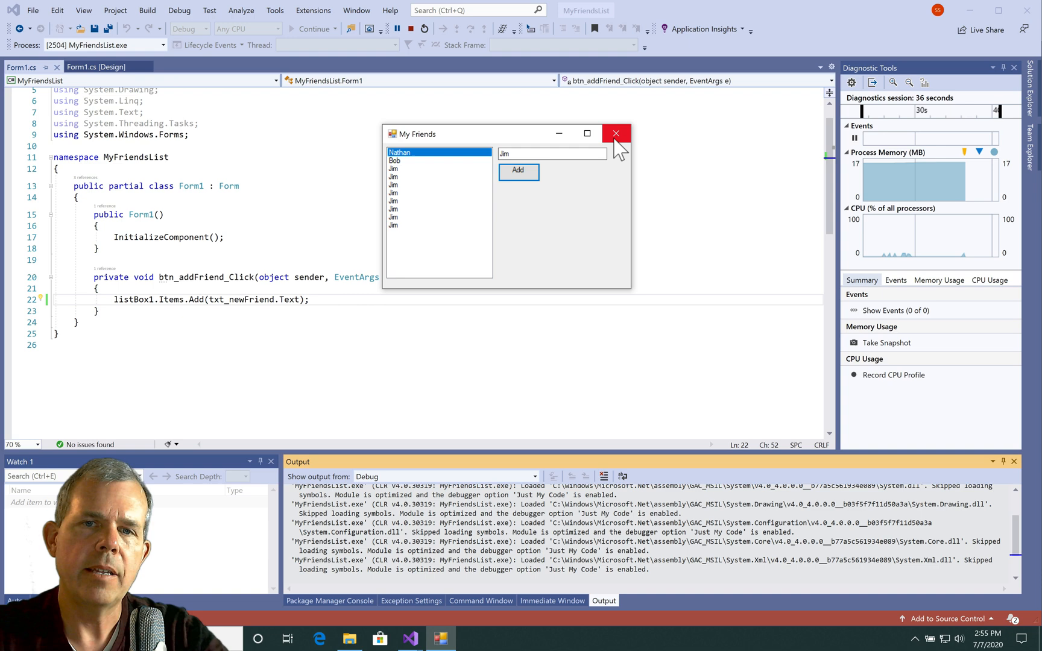
click(616, 134)
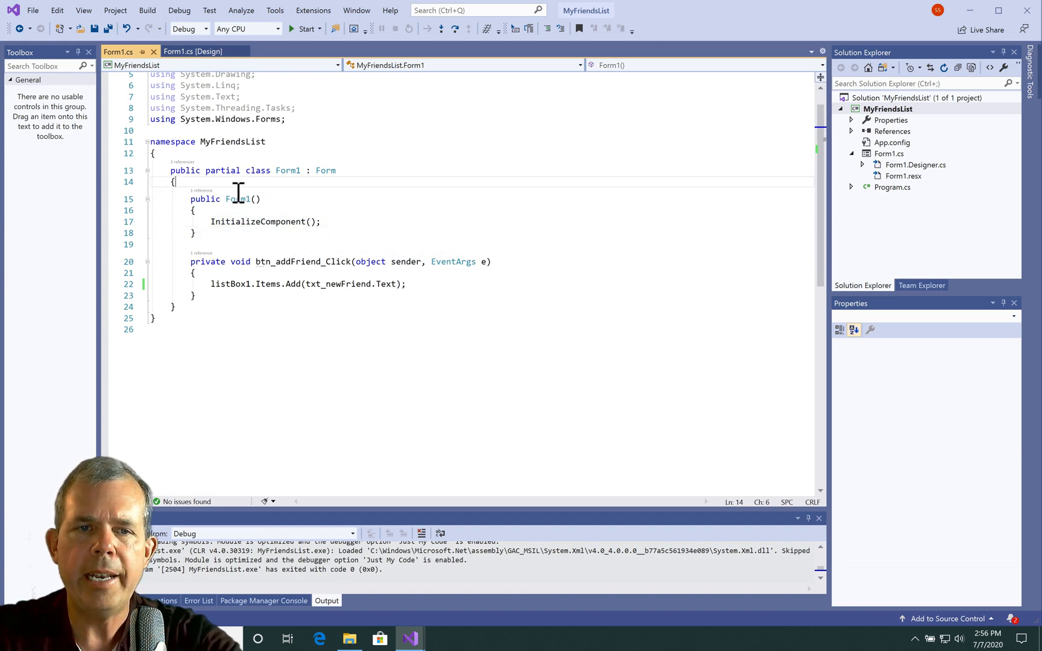
Declare the field List<String> myFriends = new List<String>(); in Form1
key(enter)
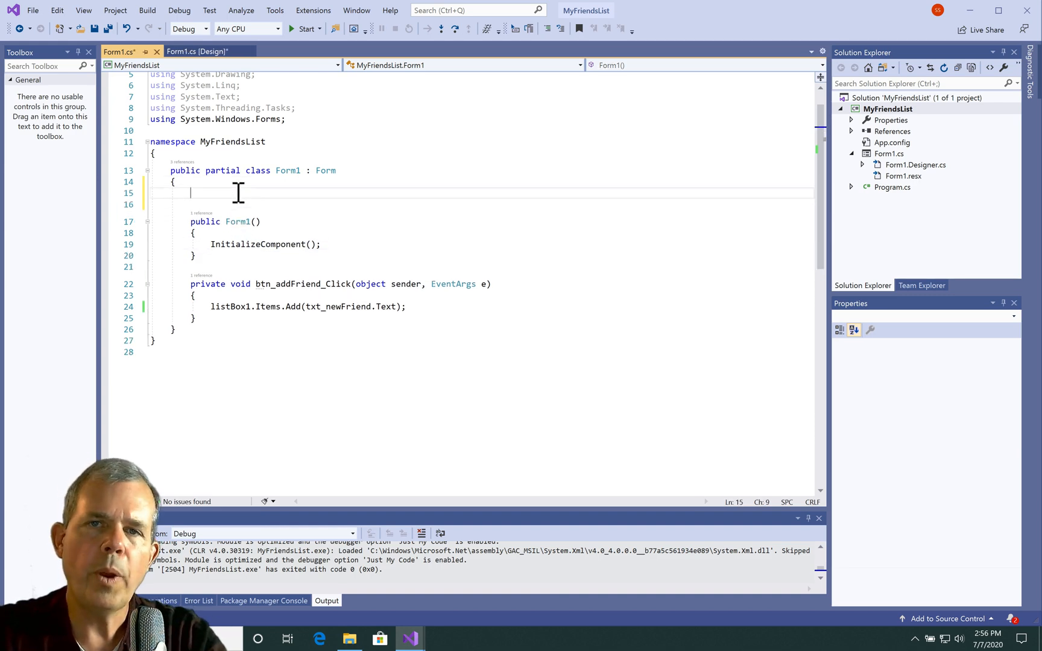
text(List<S>)
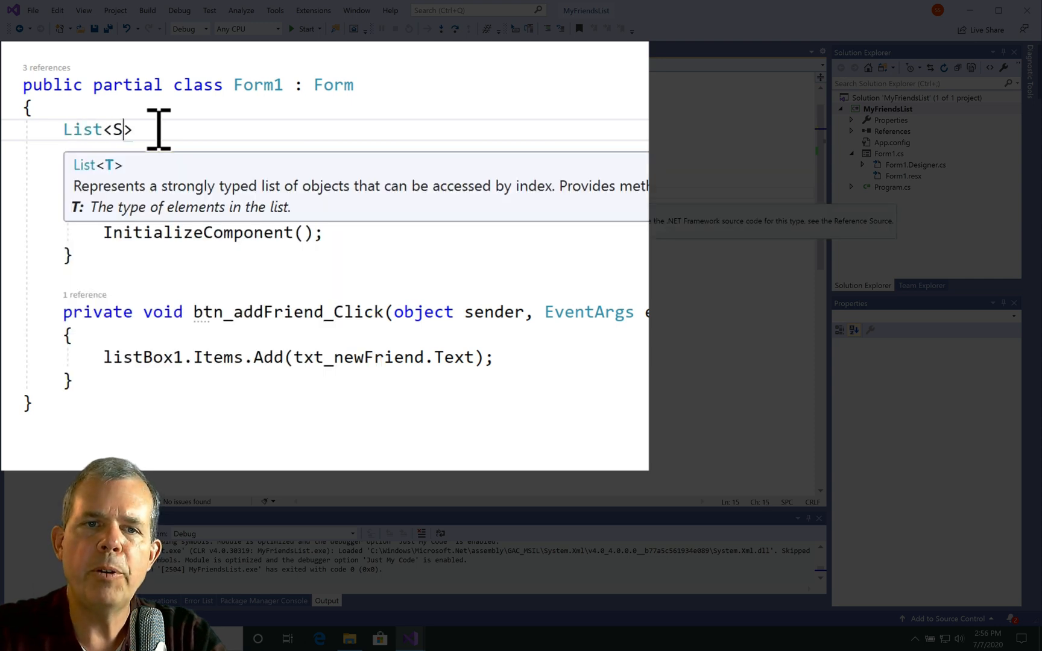
text(tring> my)
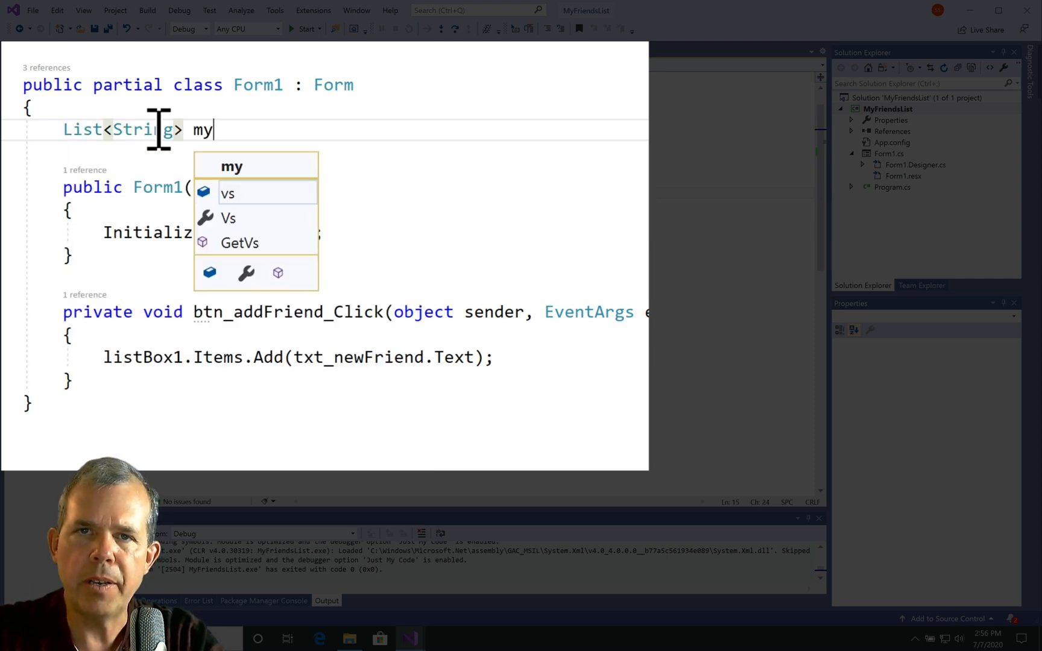
text(Friends =)
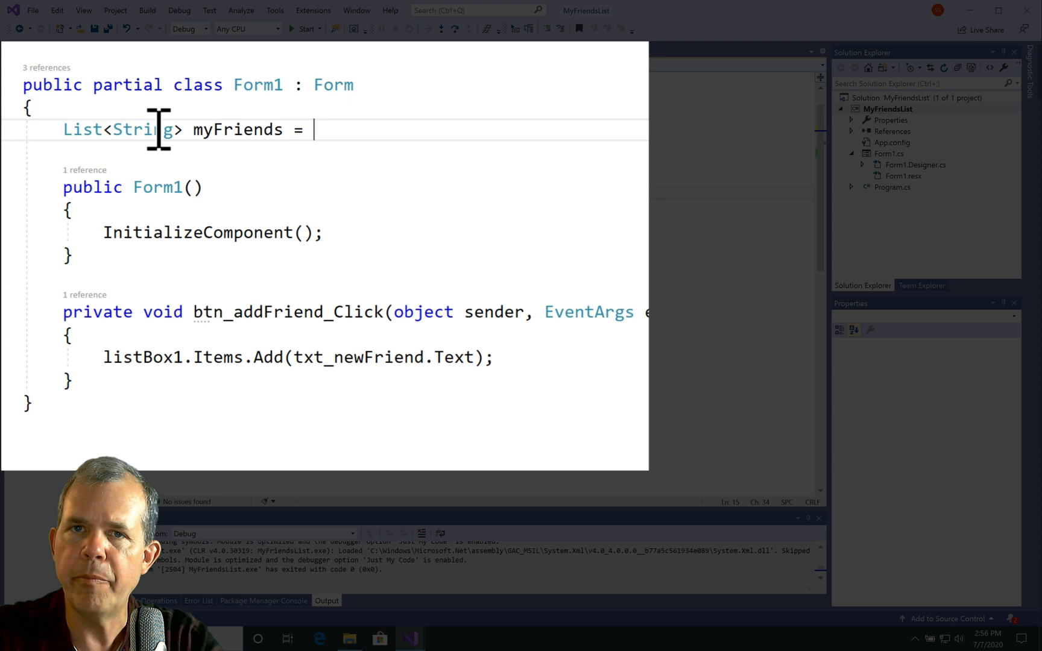
text(new List<>)
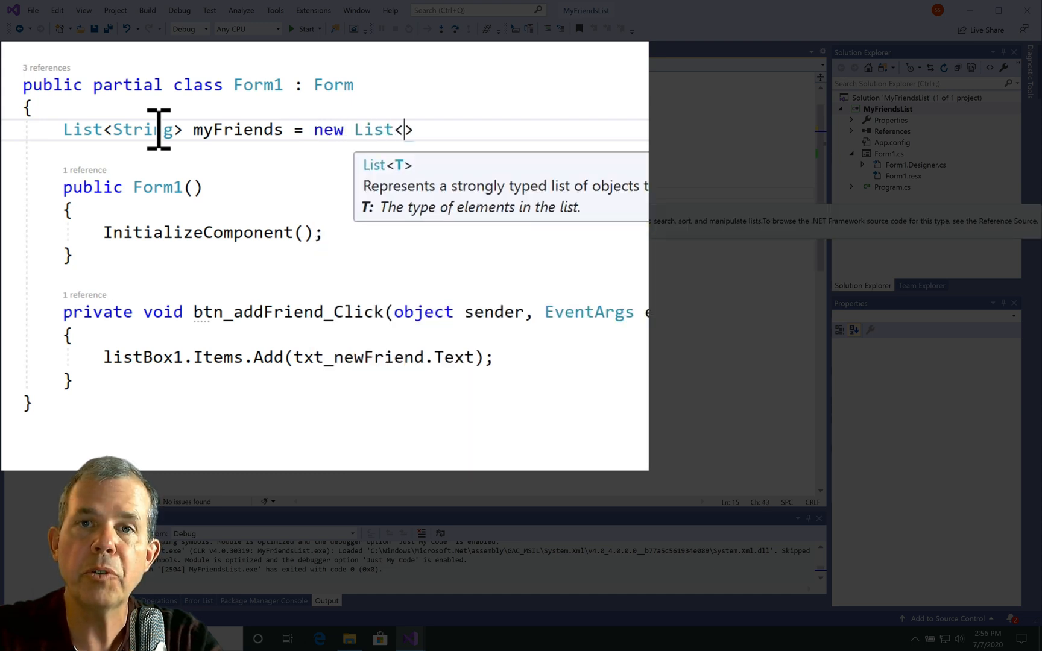
text(String>)
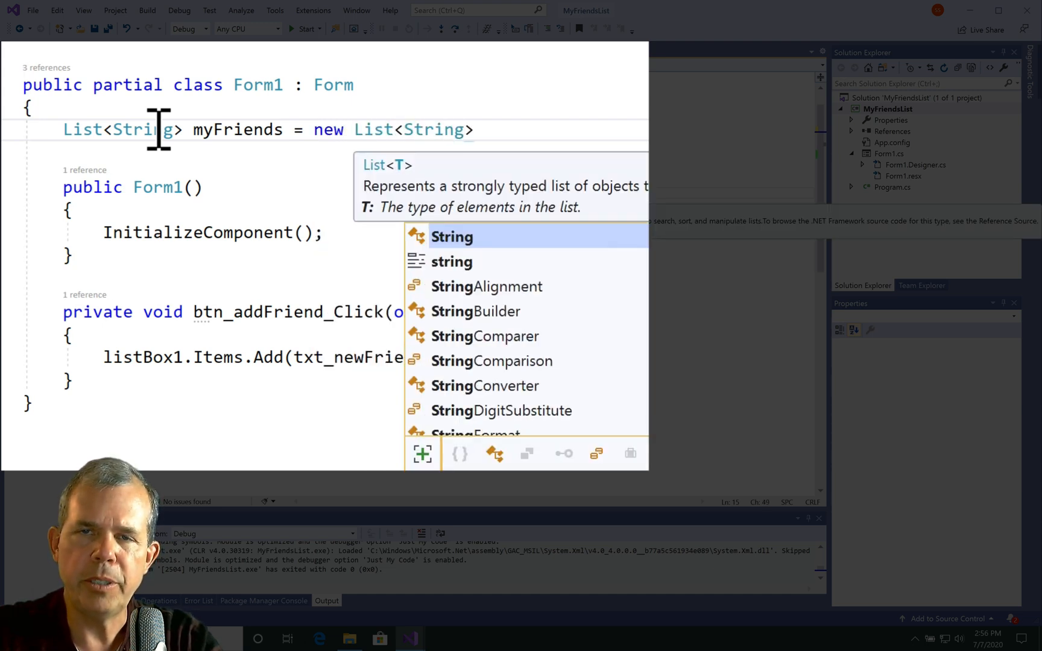
text(();)
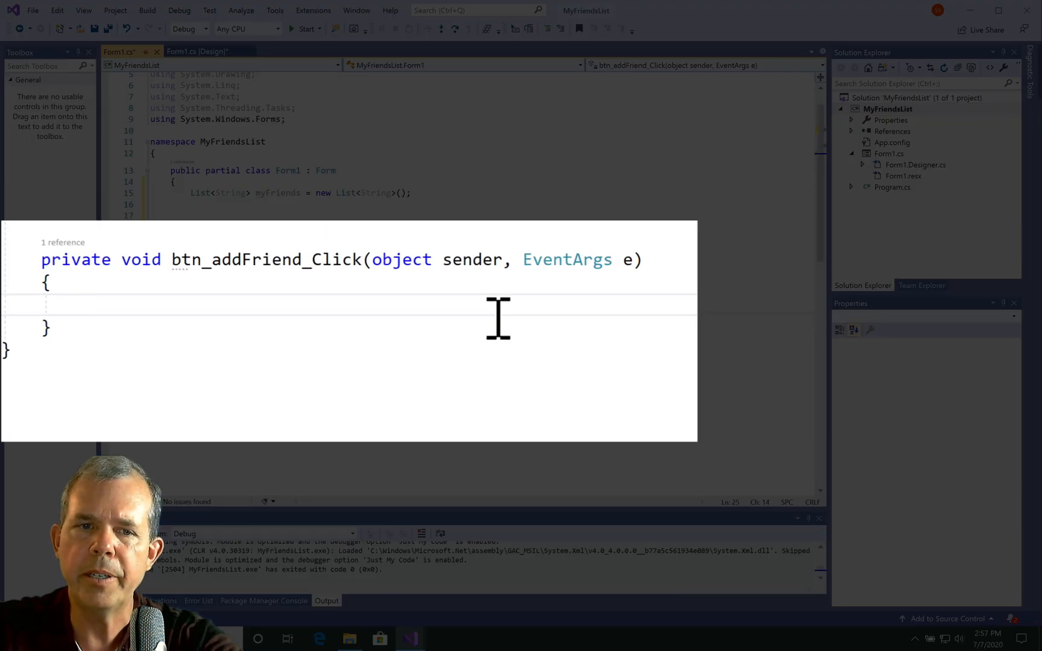
Replace the handler's line with myFriends.Add(txt_newFriend.Text);
text(m)
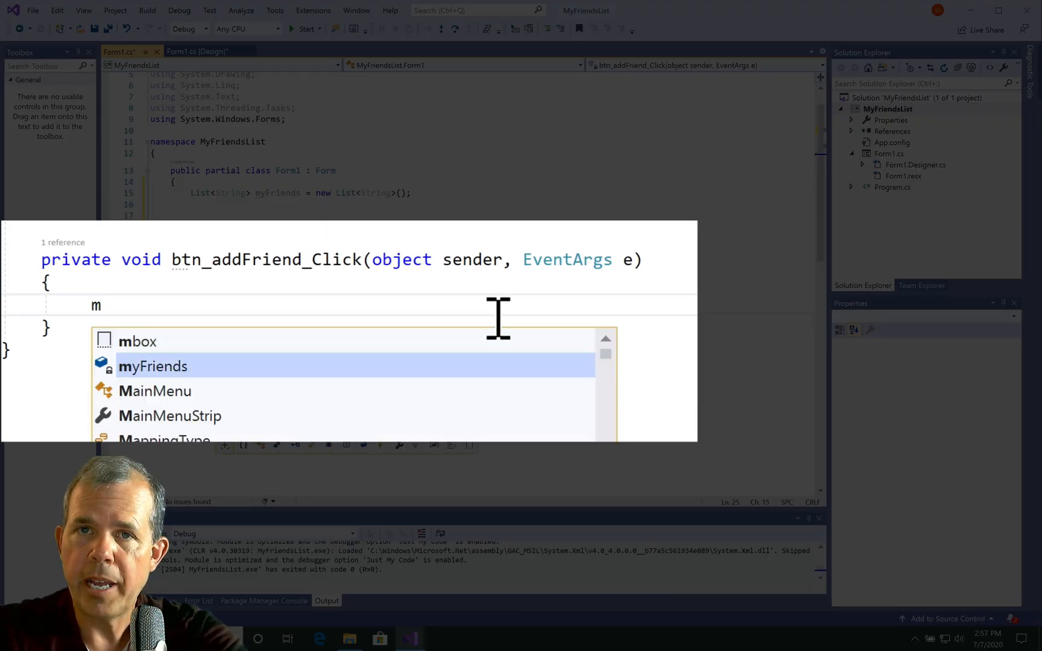
text(yFriends.Add)
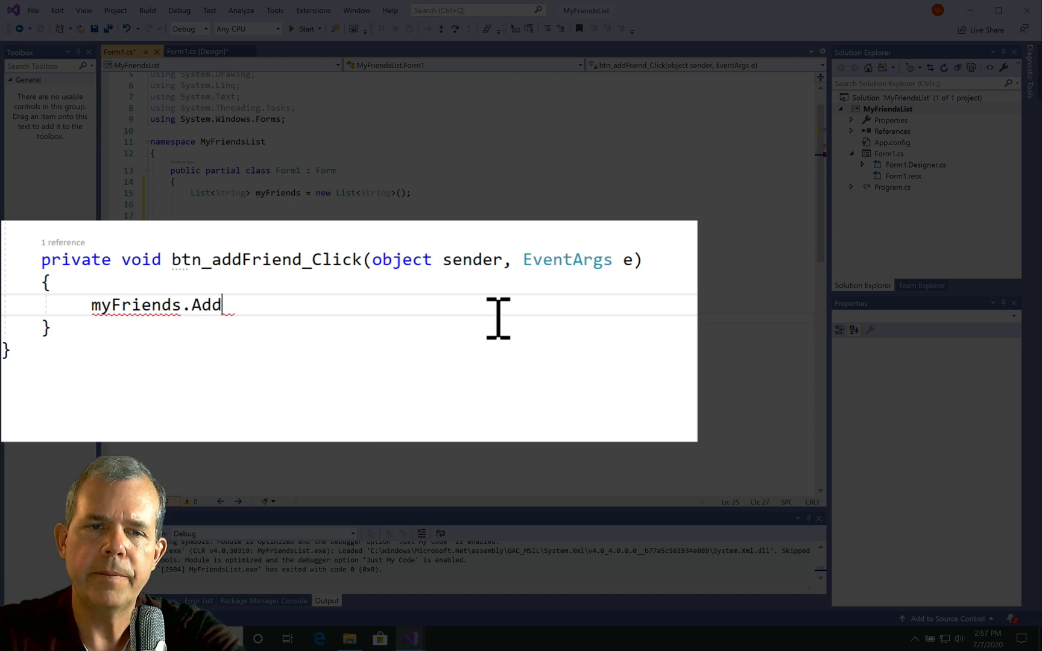
text((txt)
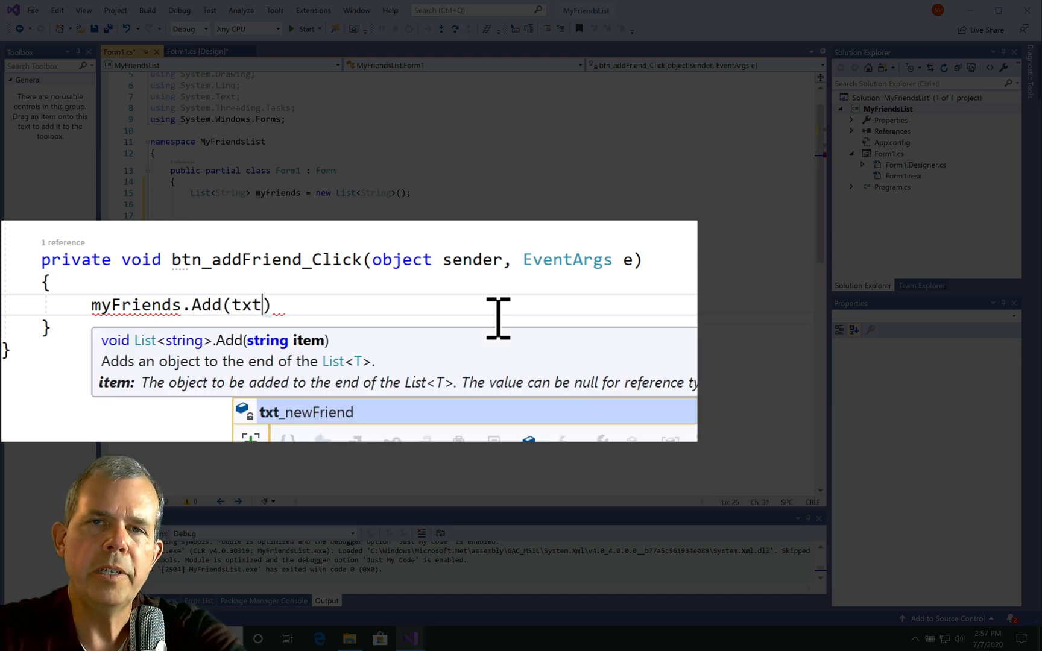
text(_newFriend.Text)
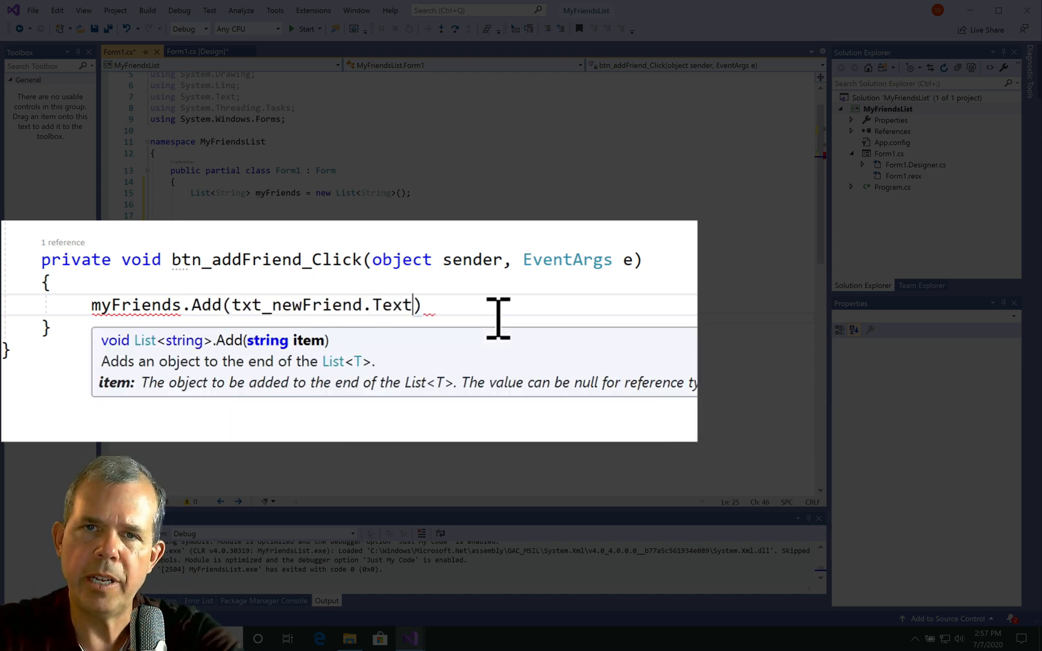
text(;)
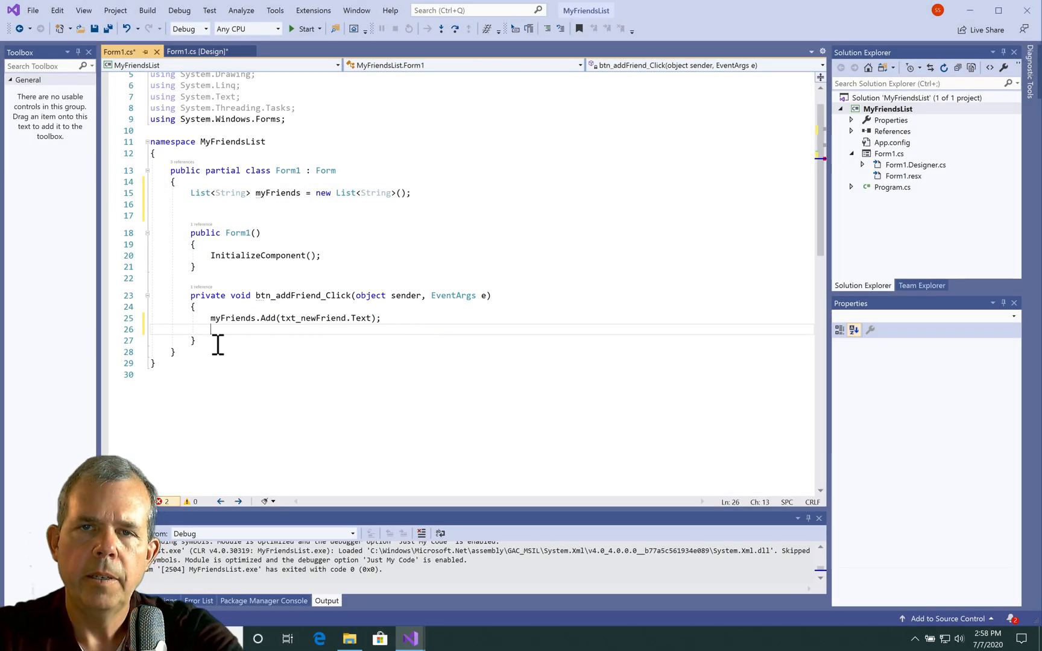
Add listBox1.DataSource = myFriends; to the handler
text(listBox1)
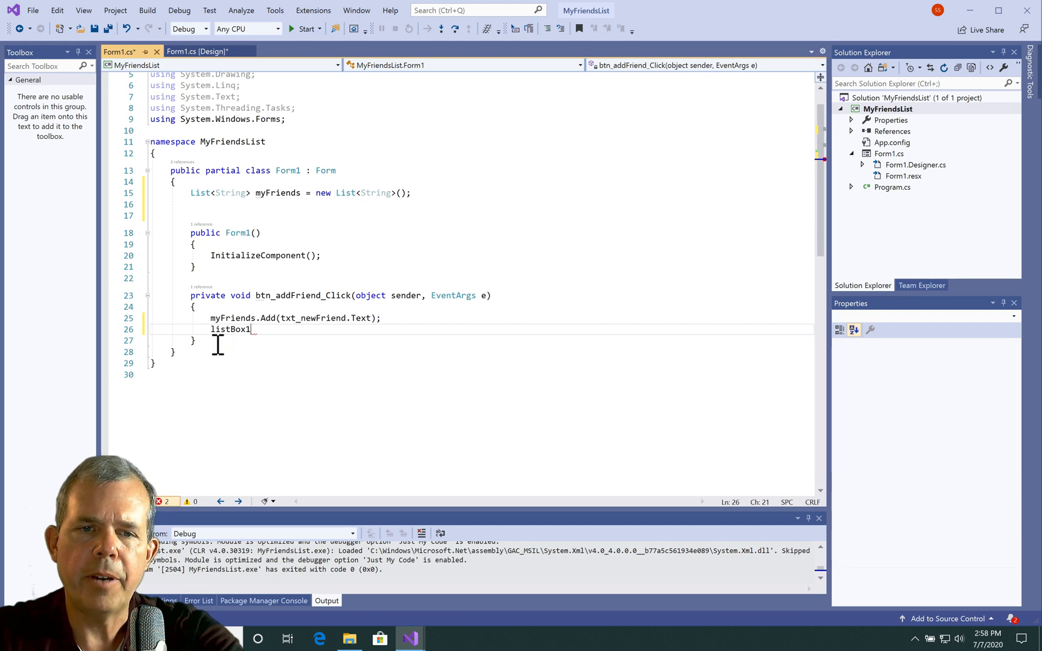
text(.data)
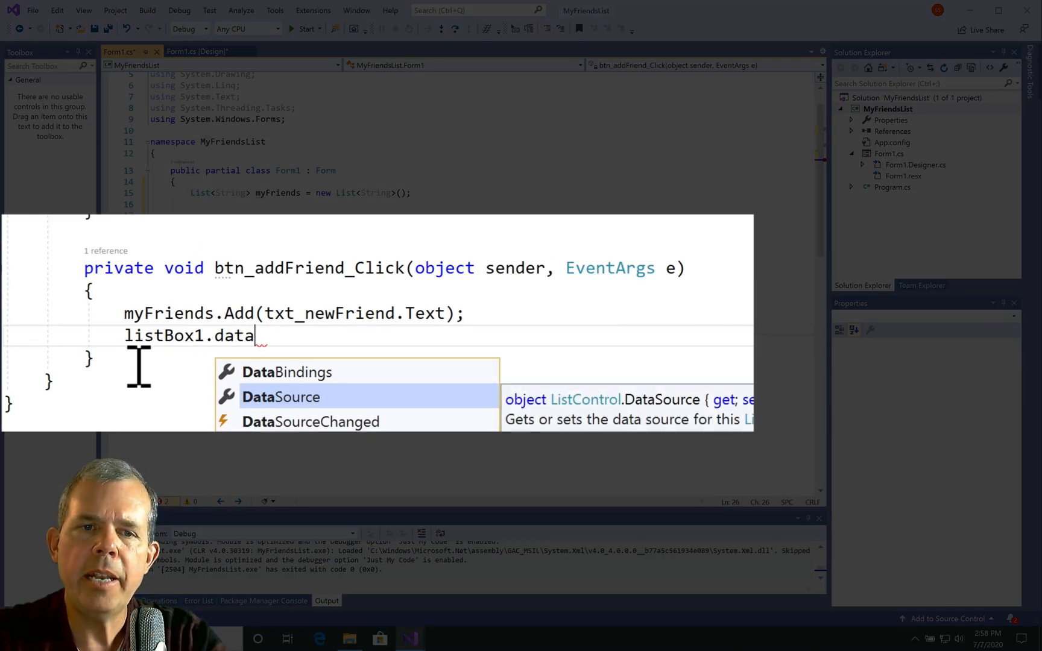
text(Source = m)
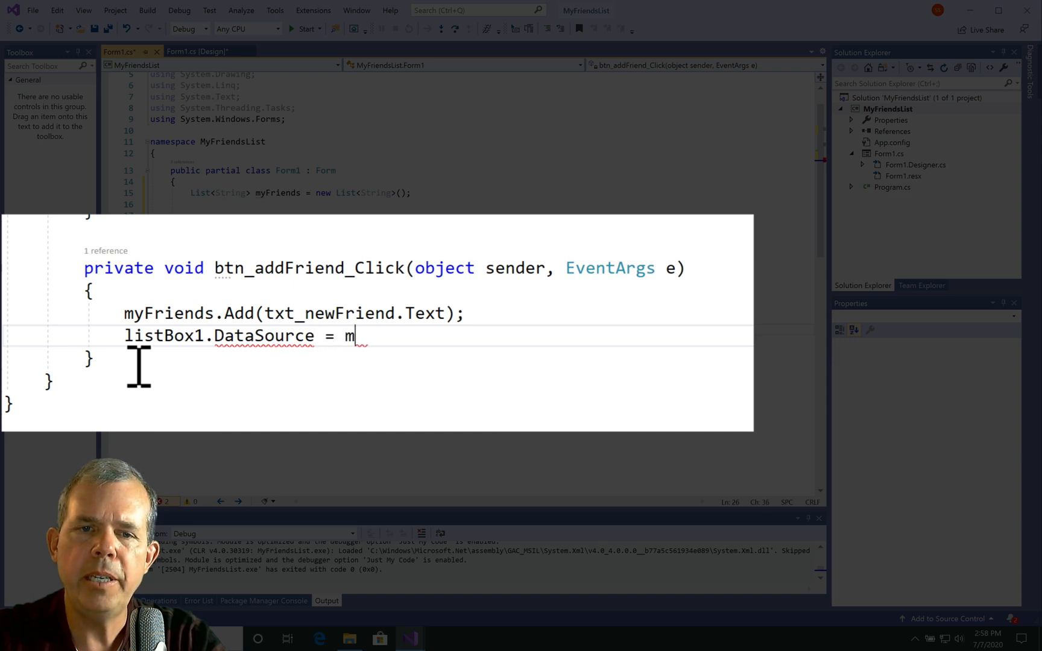
text(yFriends)
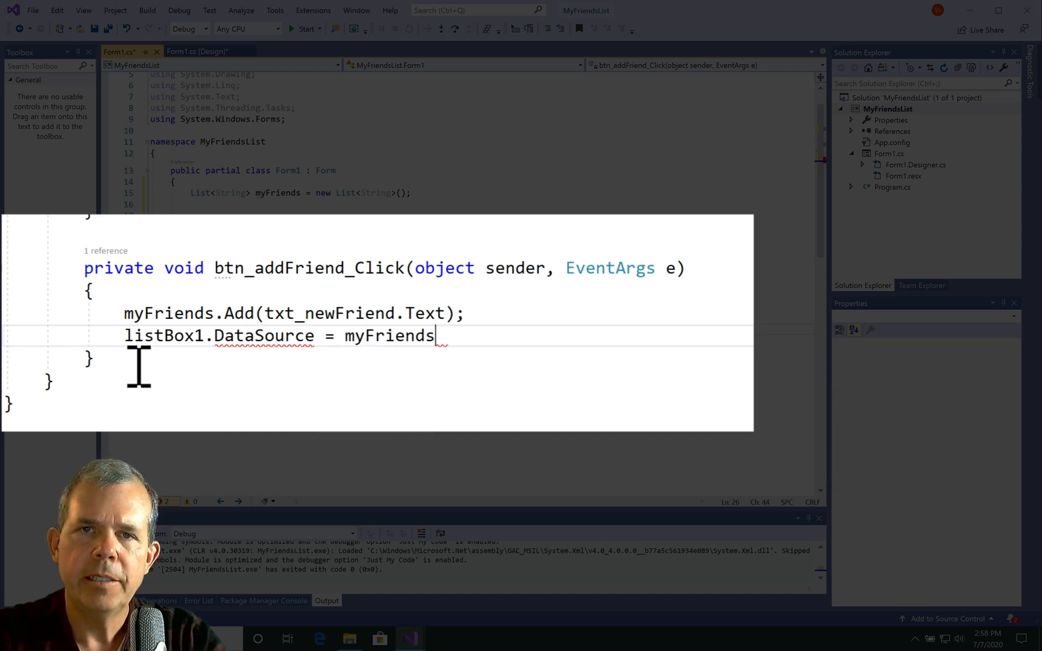
text(;)
text(Bob)
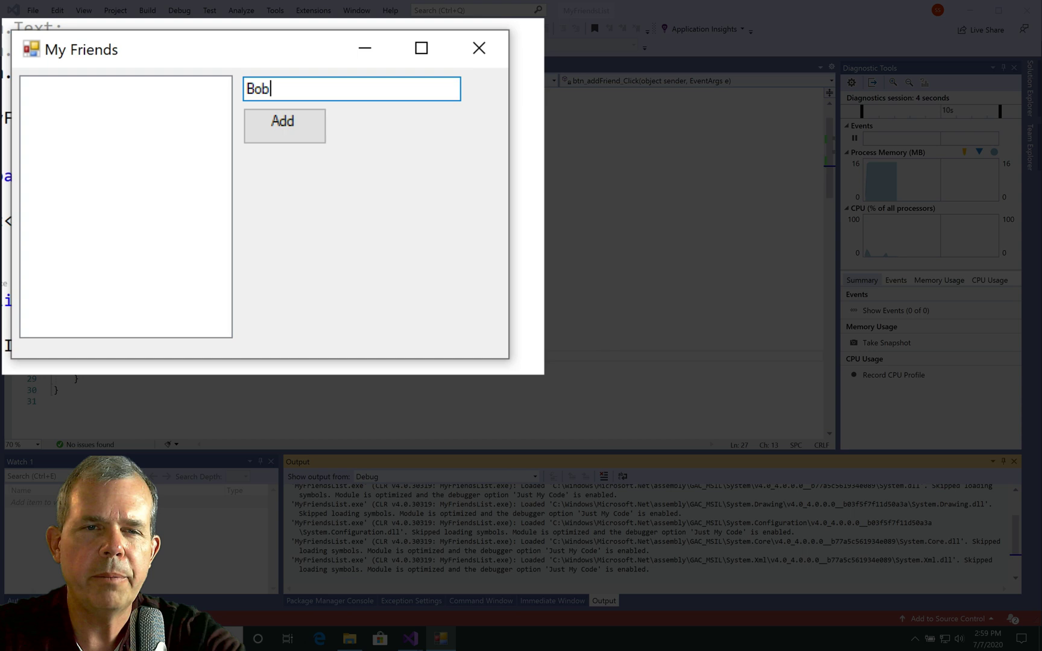
Add Bob in the running app so Bob appears in the bound list box
click(284, 126)
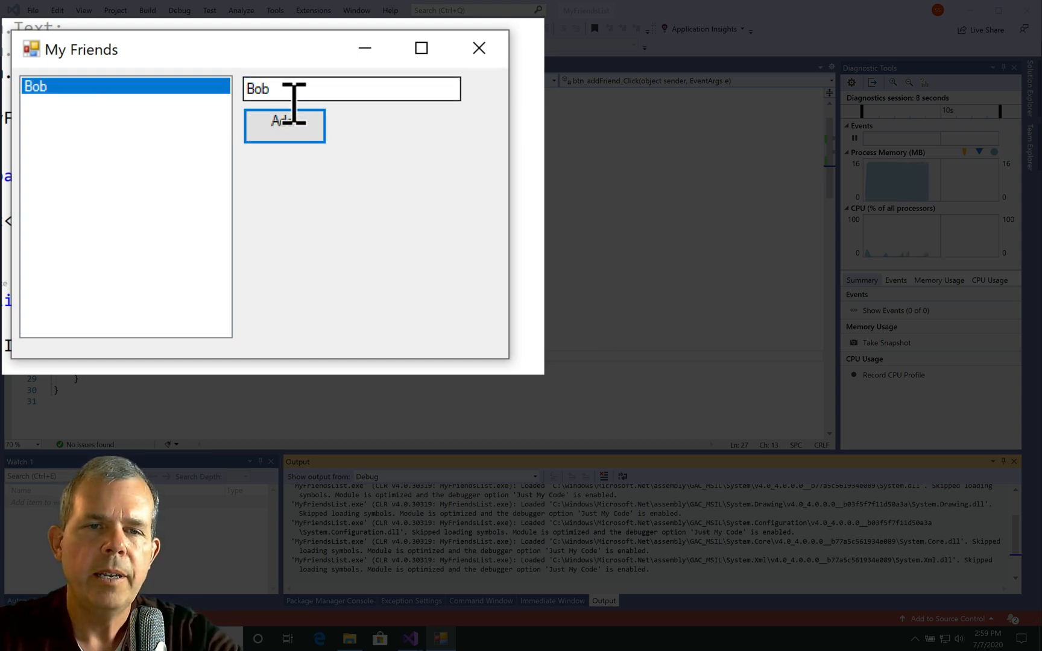
text(Do)
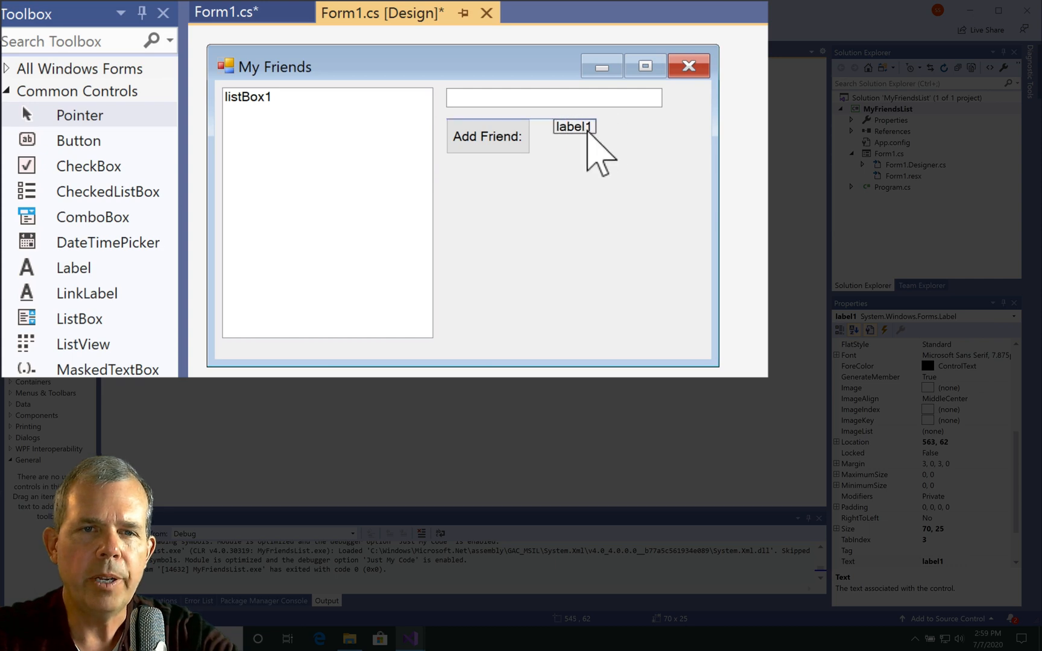
Drop a Label onto the form beside the Add Friend button
drag(574, 127, 562, 127)
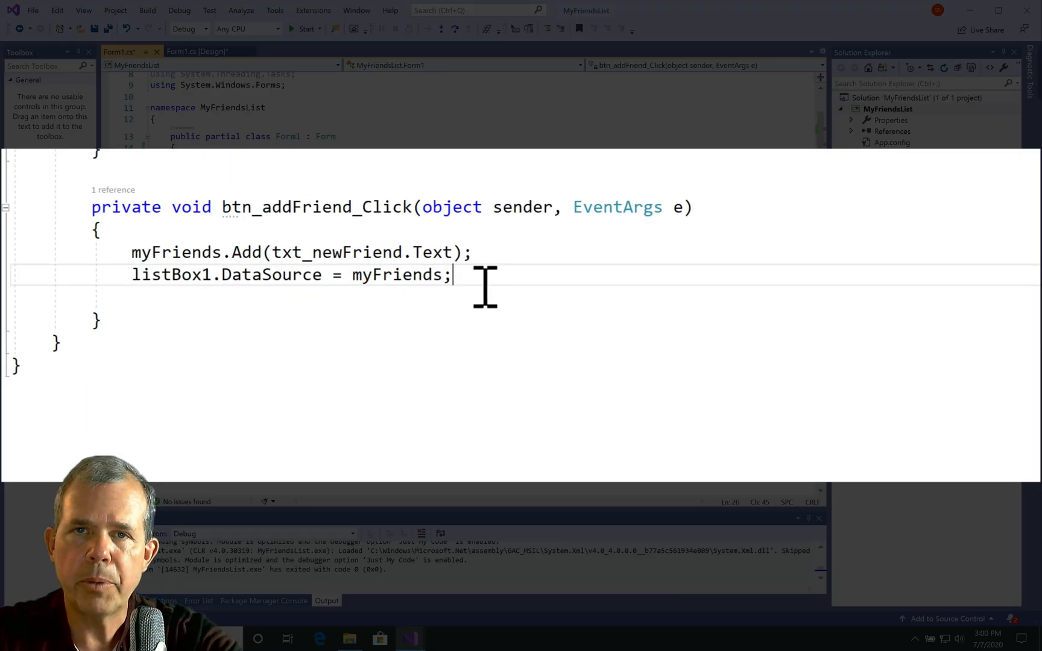
Set label1.Text = "There are " + myFriends.Count + " people in the list"; in the handler
text(l)
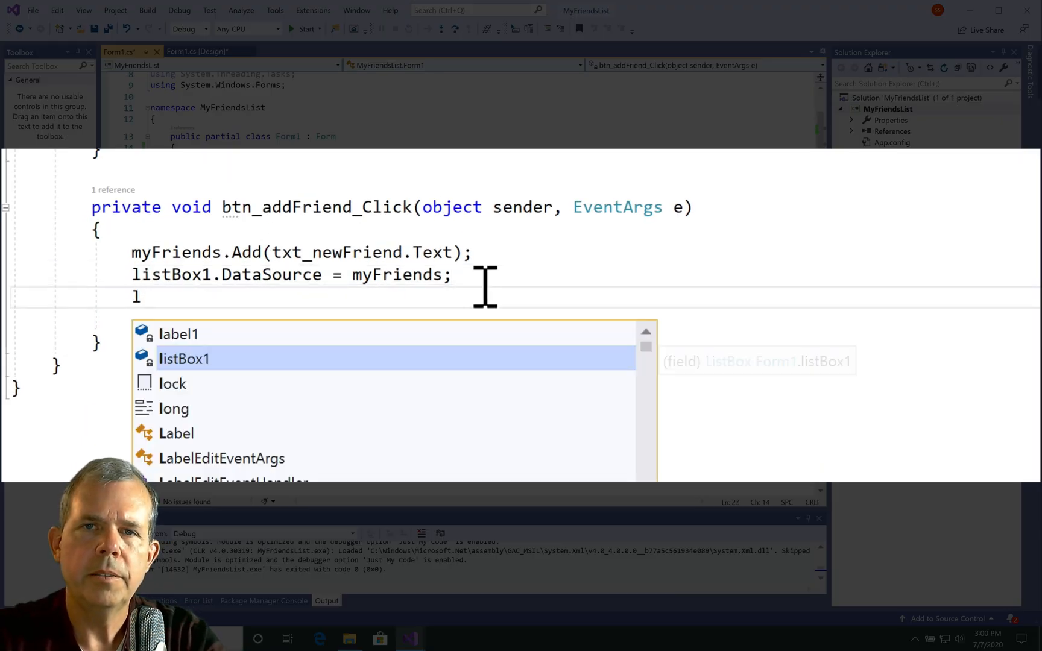
text(abel1.t)
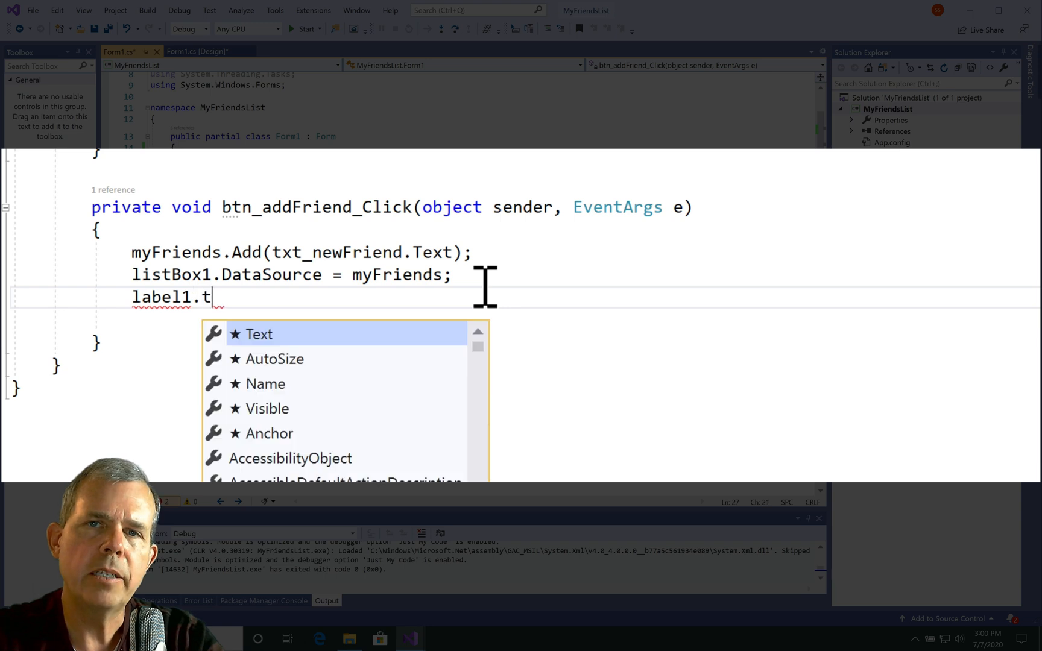
text(ext = "")
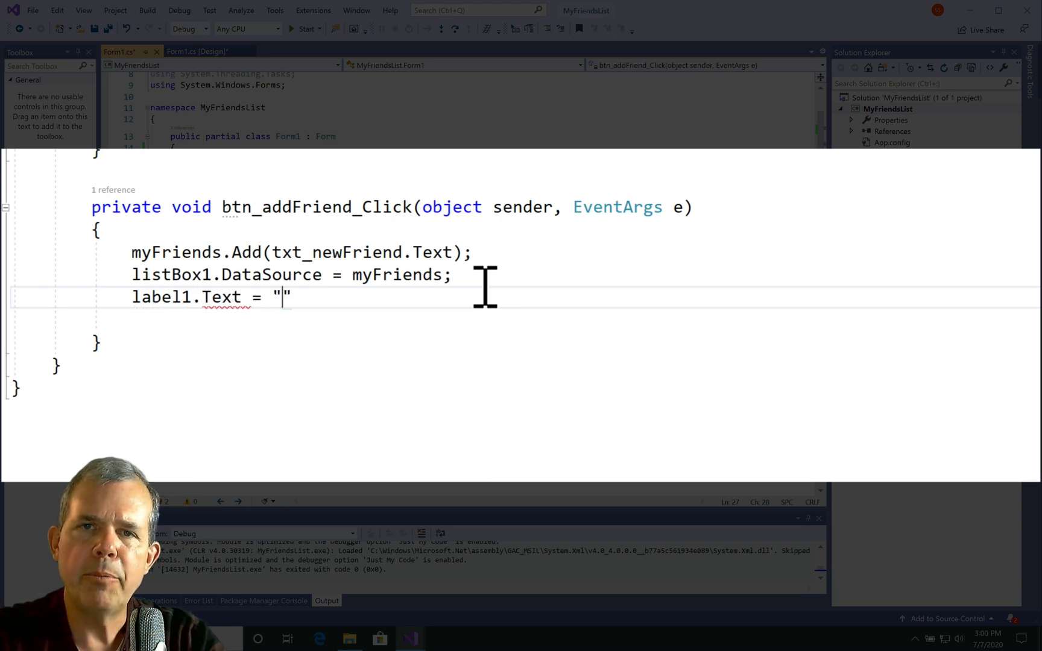
text(There are)
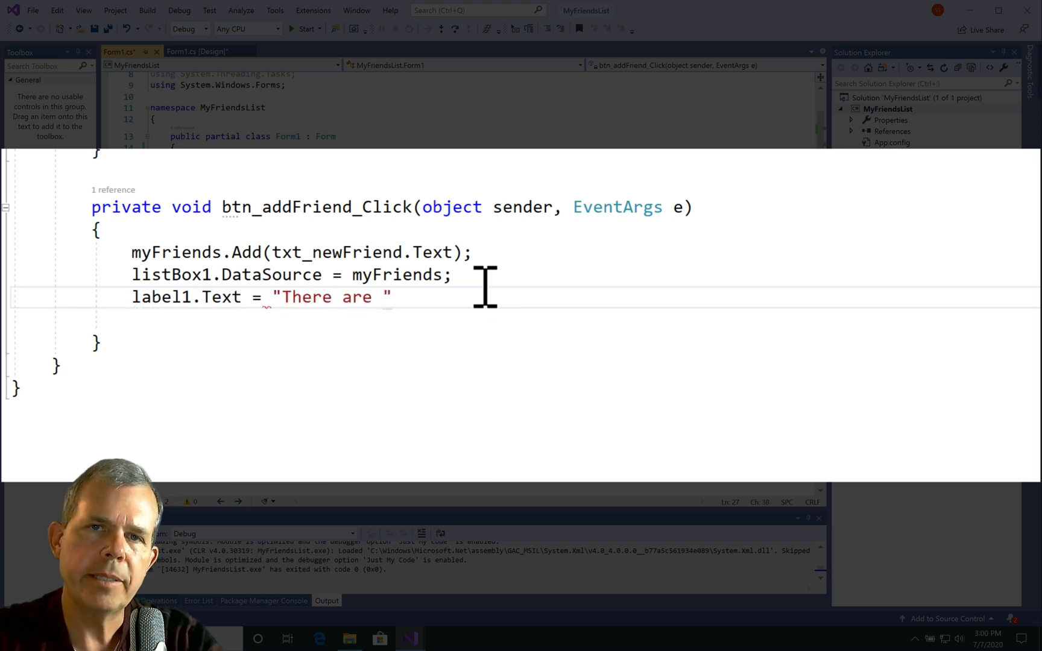
text(+)
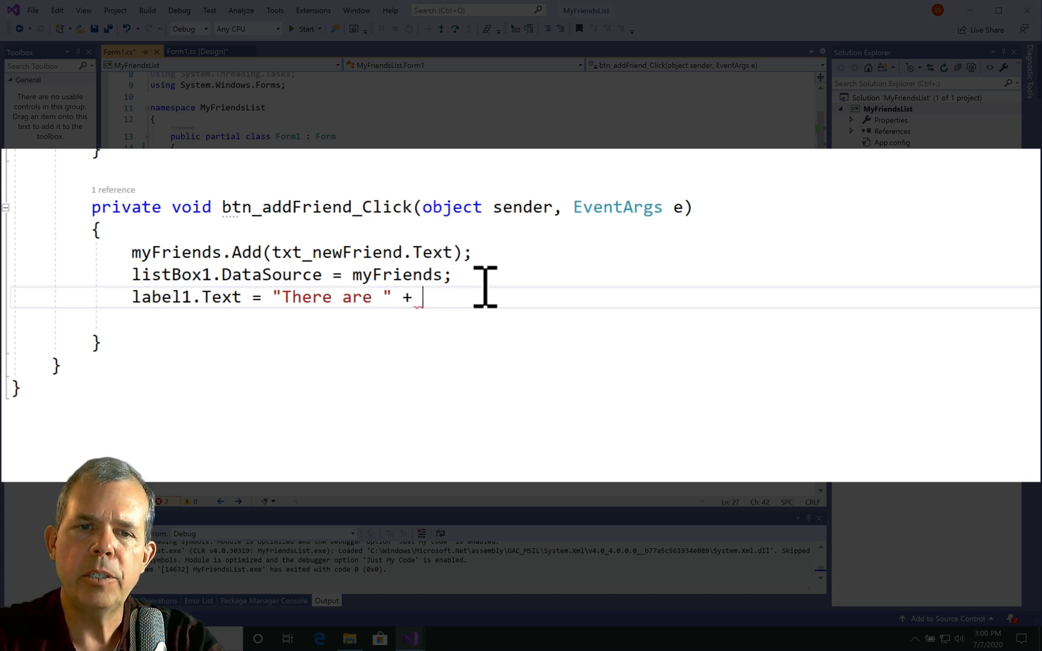
text(myFriends.)
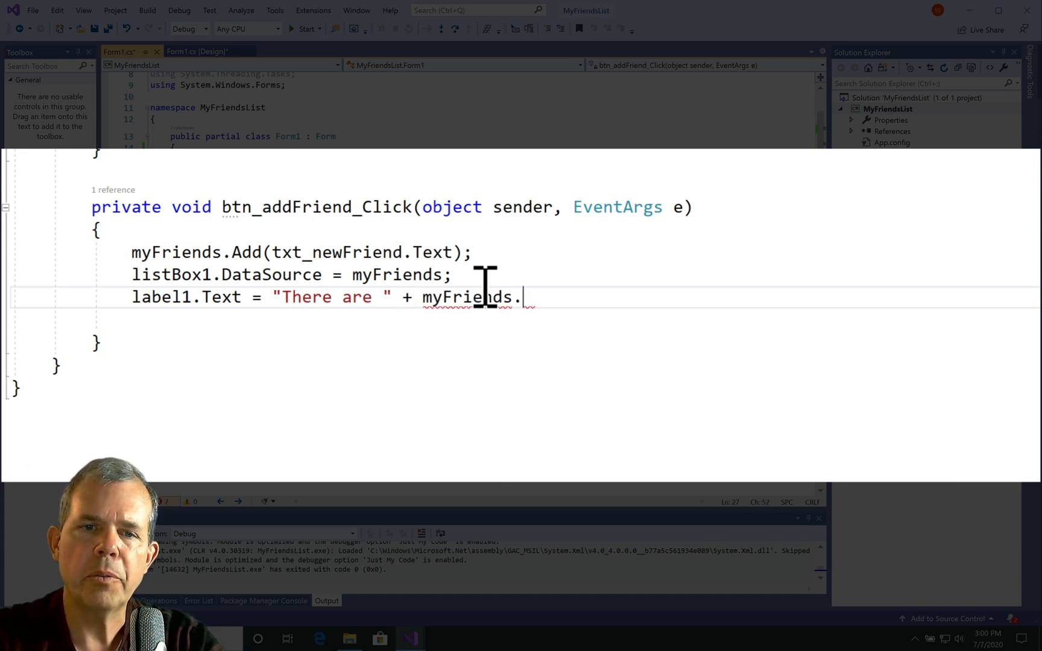
text(Count + ")
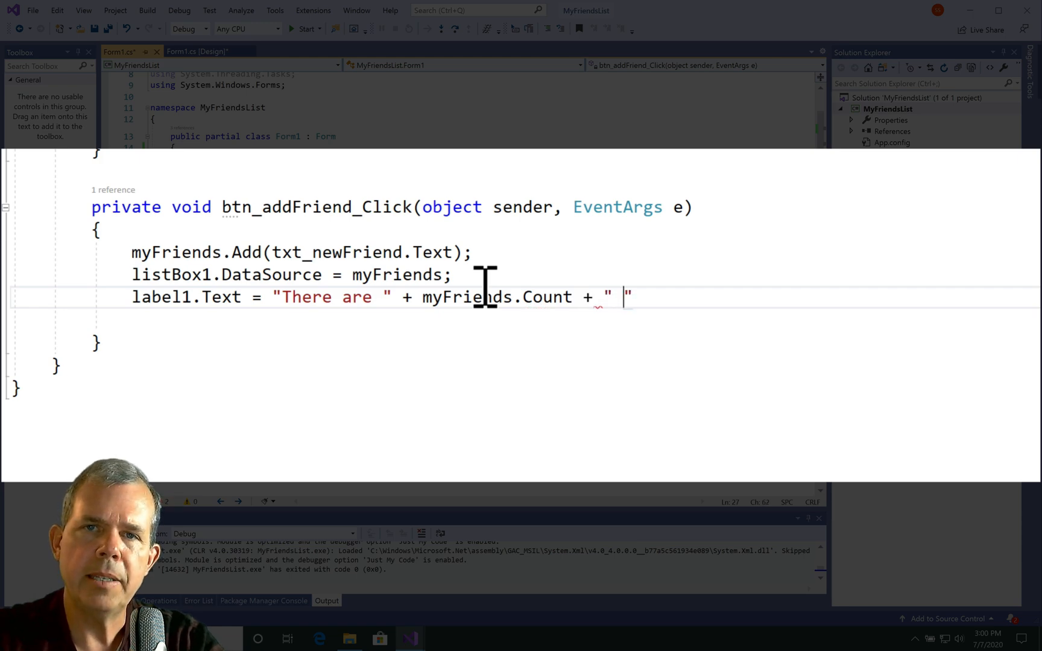
text(people in the list)
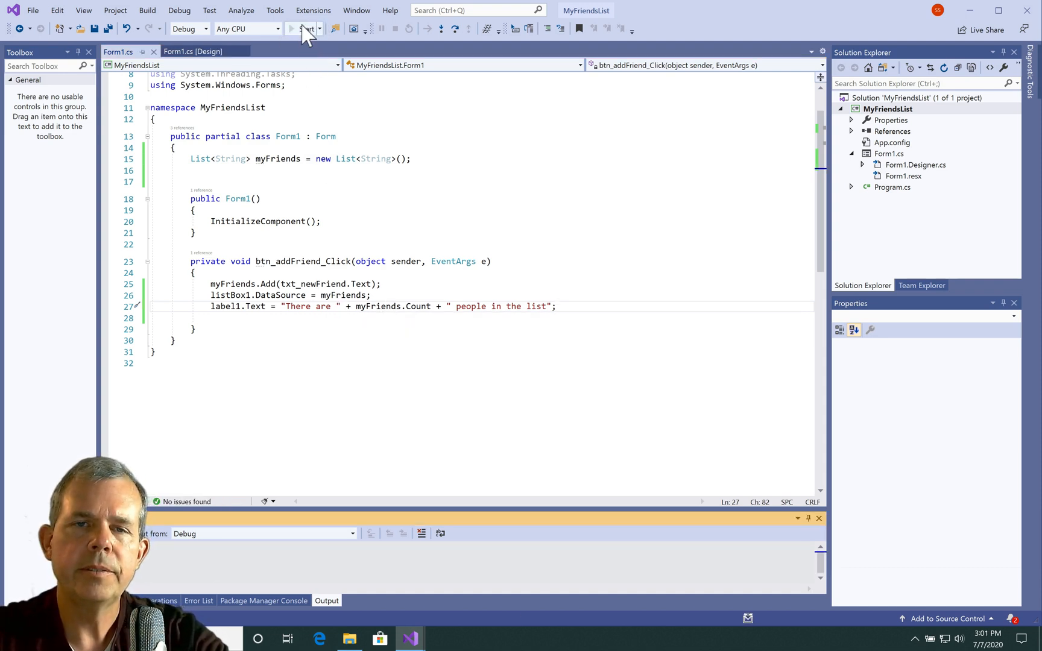
Run the My Friends app and add Vicki, which appears in the list
click(304, 29)
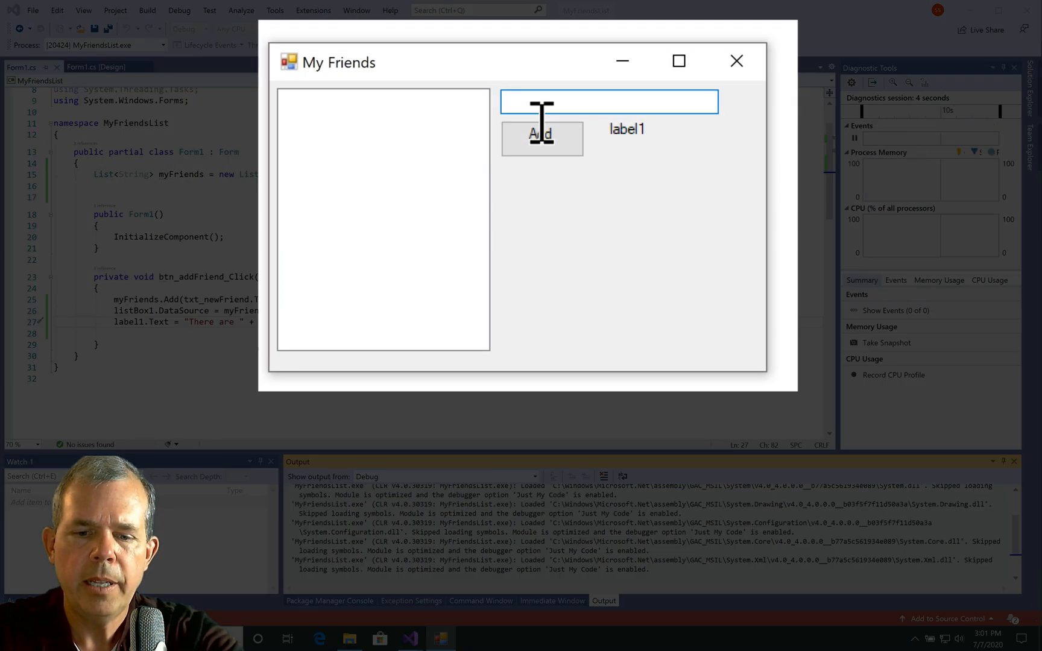
text(Vicki)
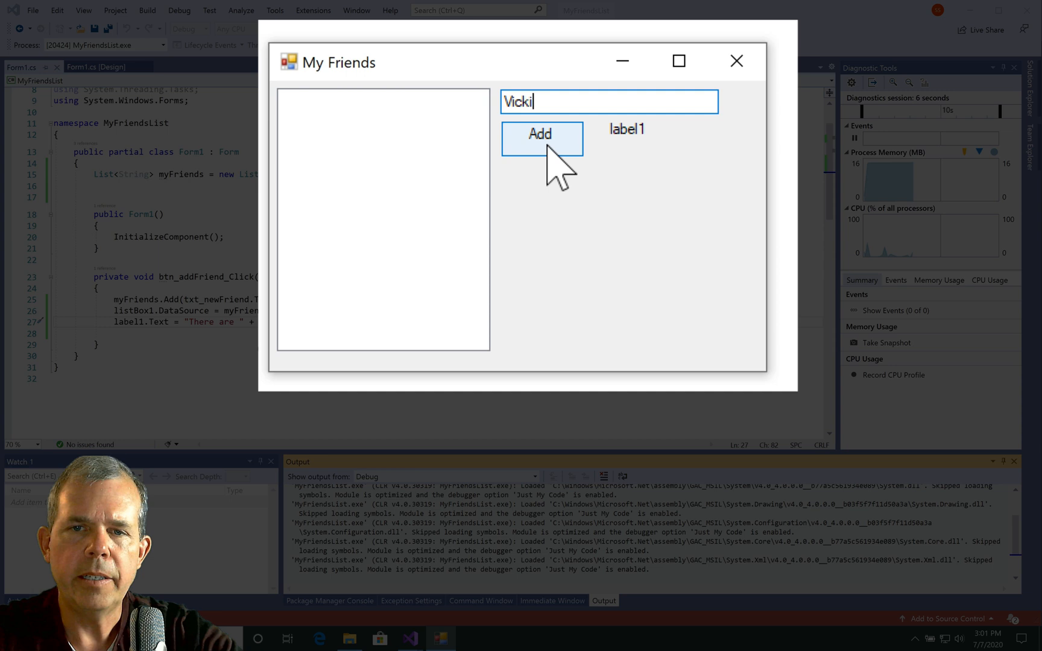
click(542, 139)
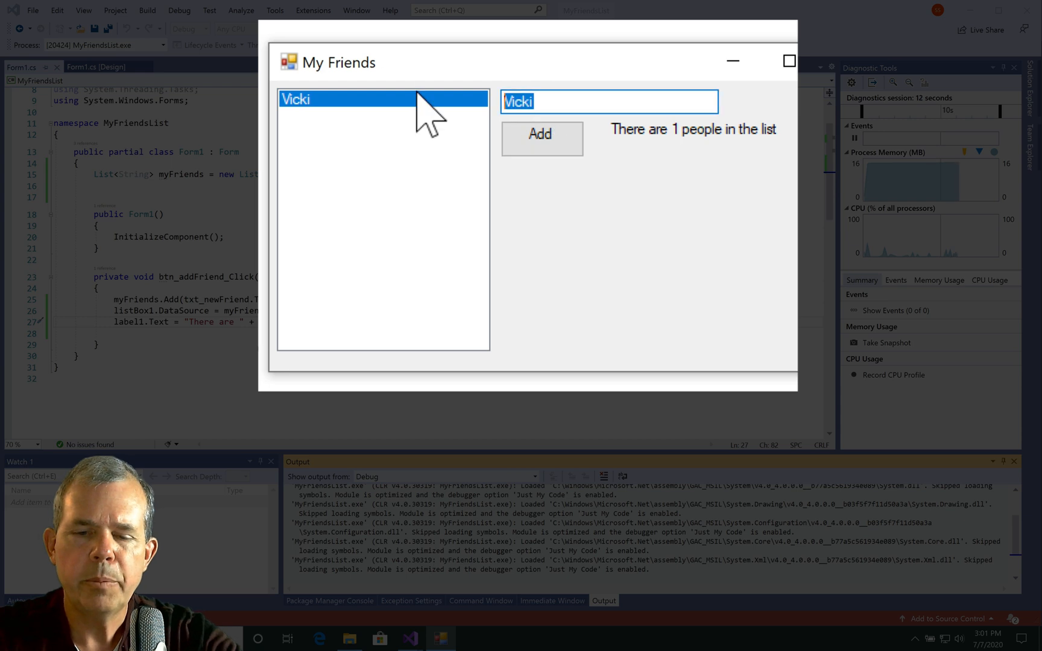
Add Steve repeatedly, watching the count rise to 8 while the list still shows only Vicki
text(Steve)
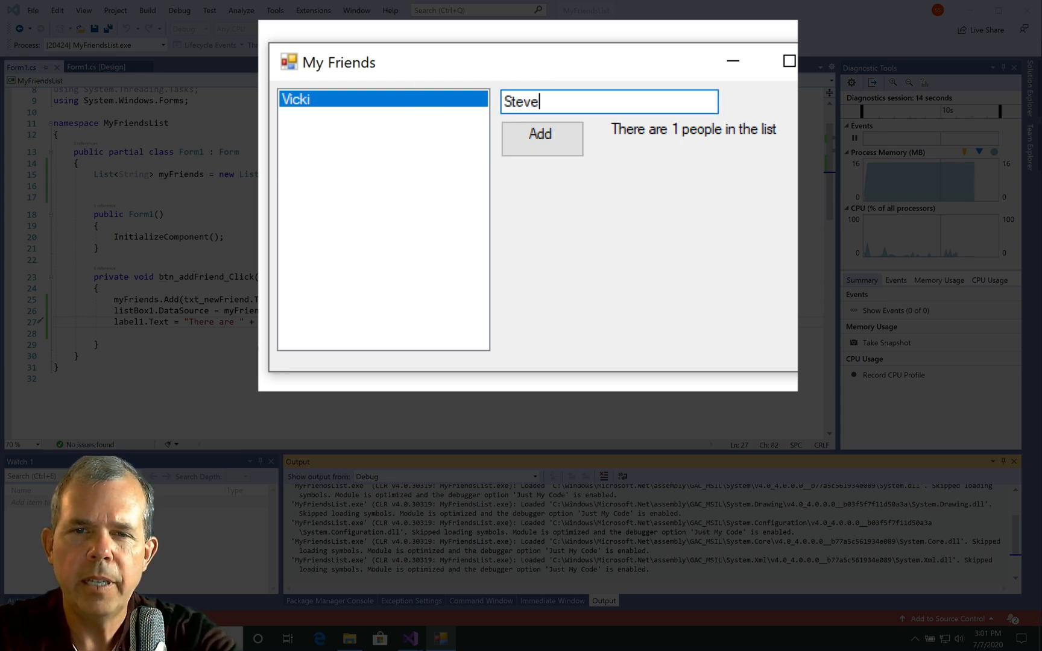
click(542, 137)
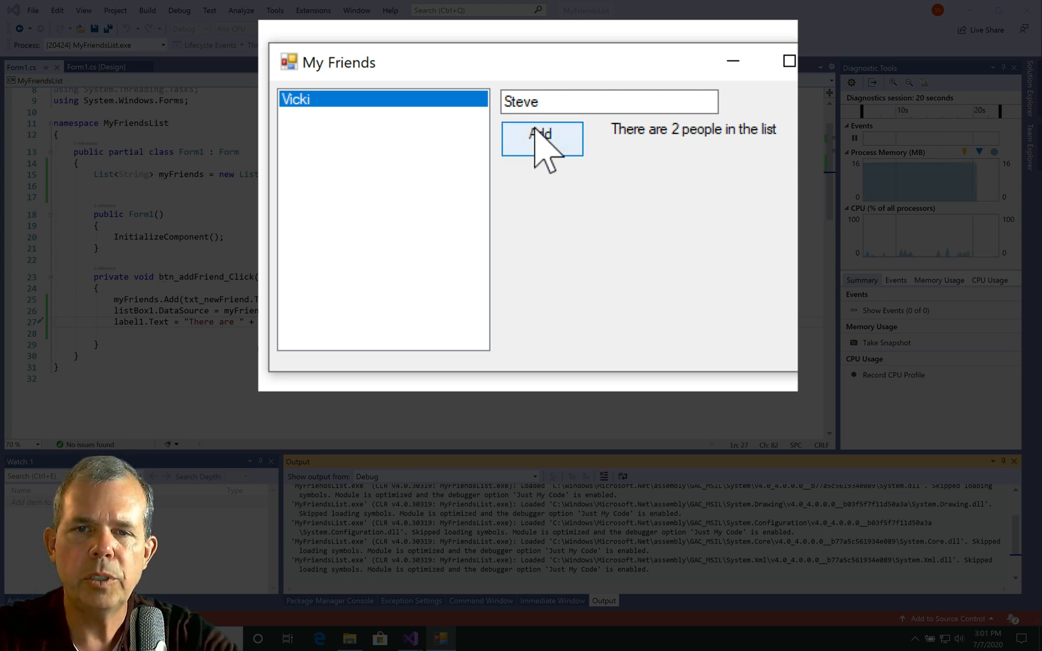
click(538, 140)
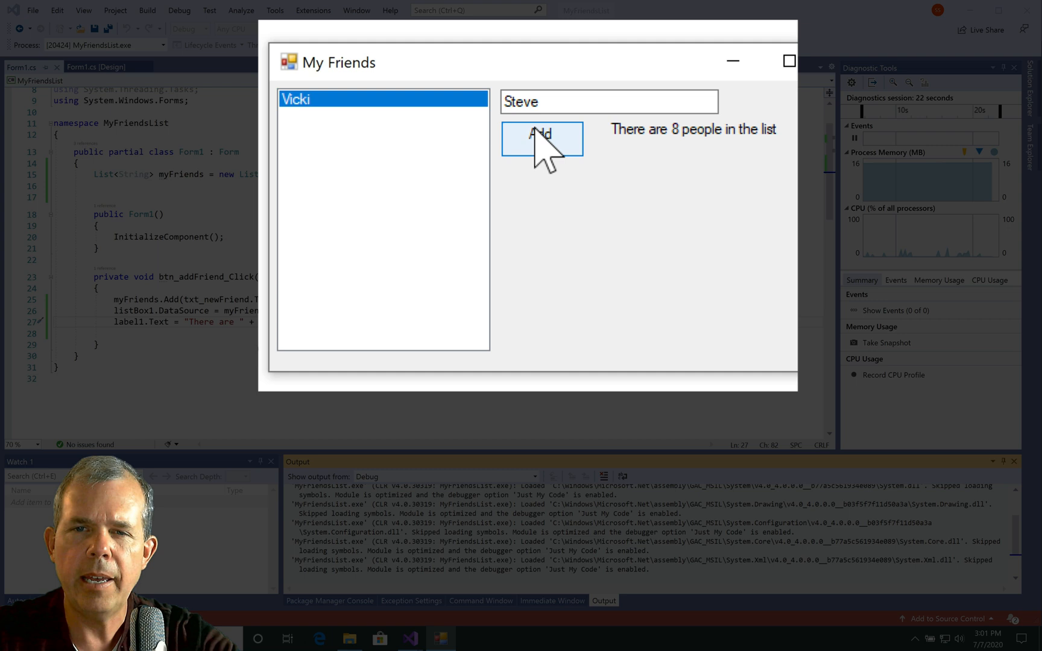
click(540, 140)
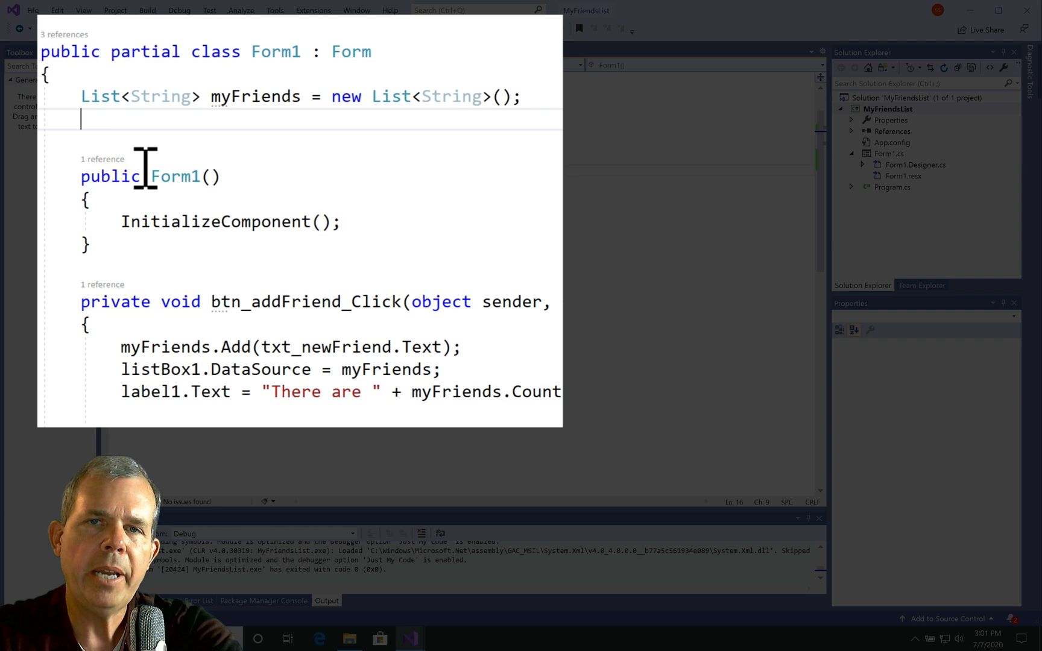
Declare the field 'BindingSource bs = new BindingSource();' below the friends list
text(Bin)
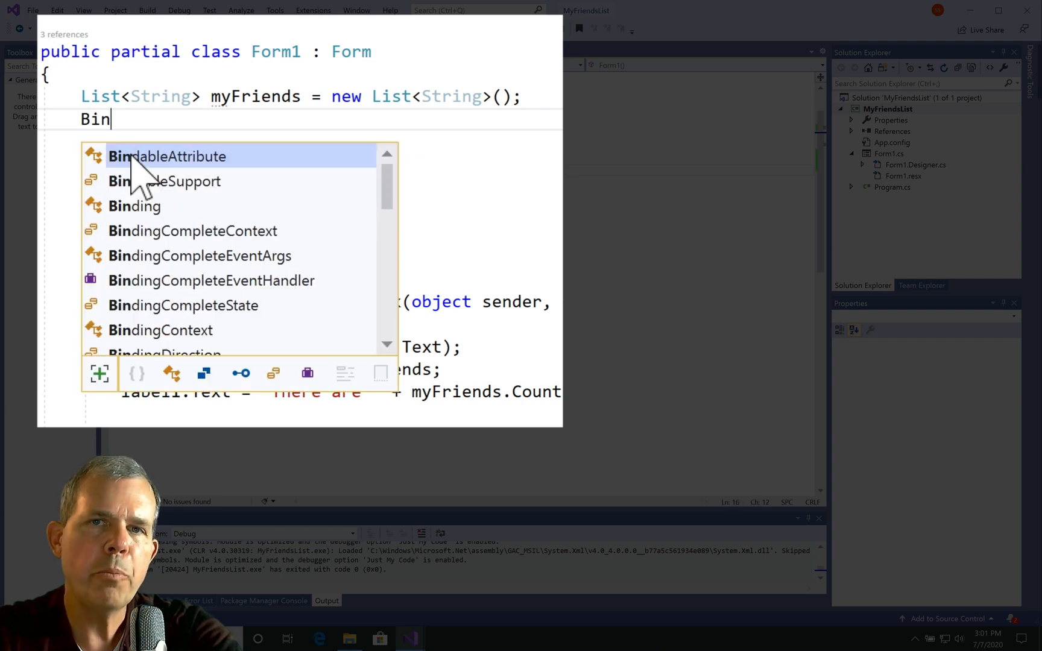
text(dingSource bs)
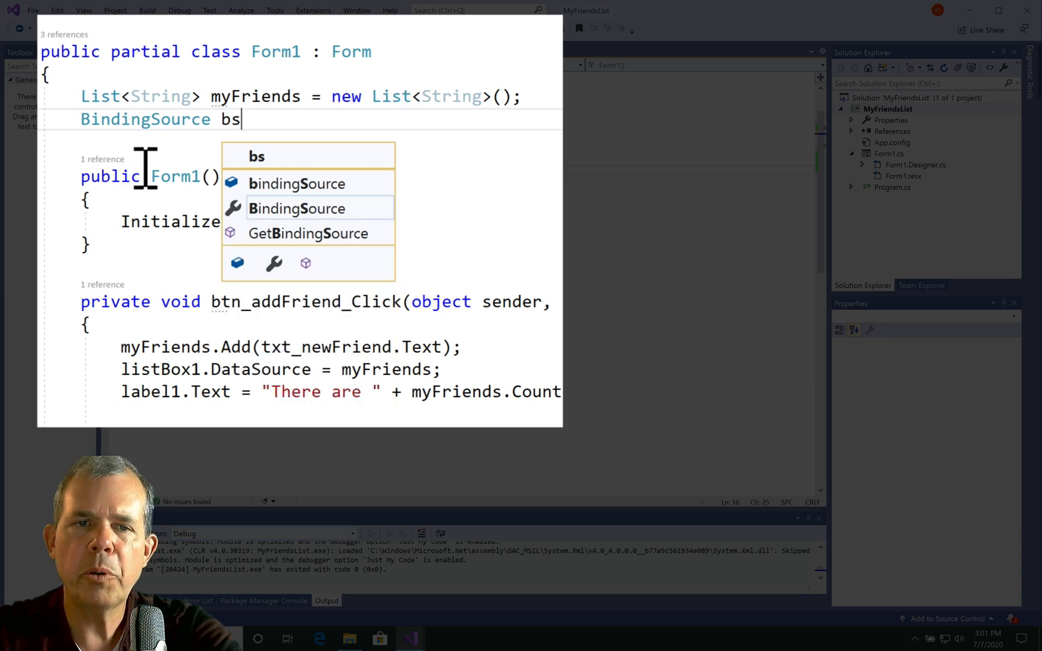
text(= new BindingSource();)
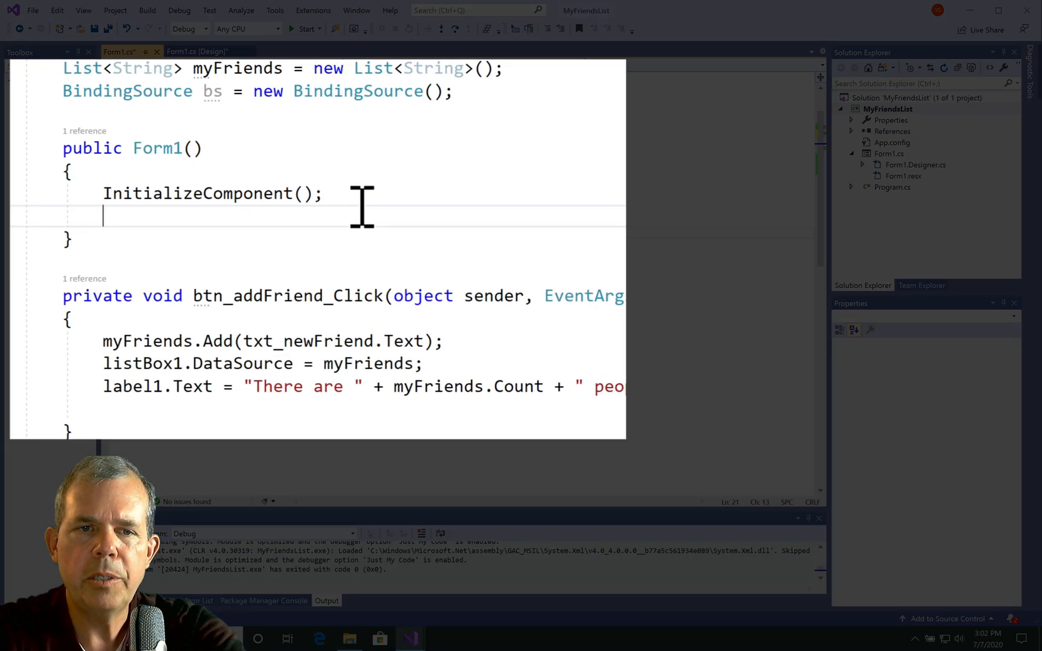
Set 'bs.DataSource = myFriends;' in the constructor after InitializeComponent()
text(bs)
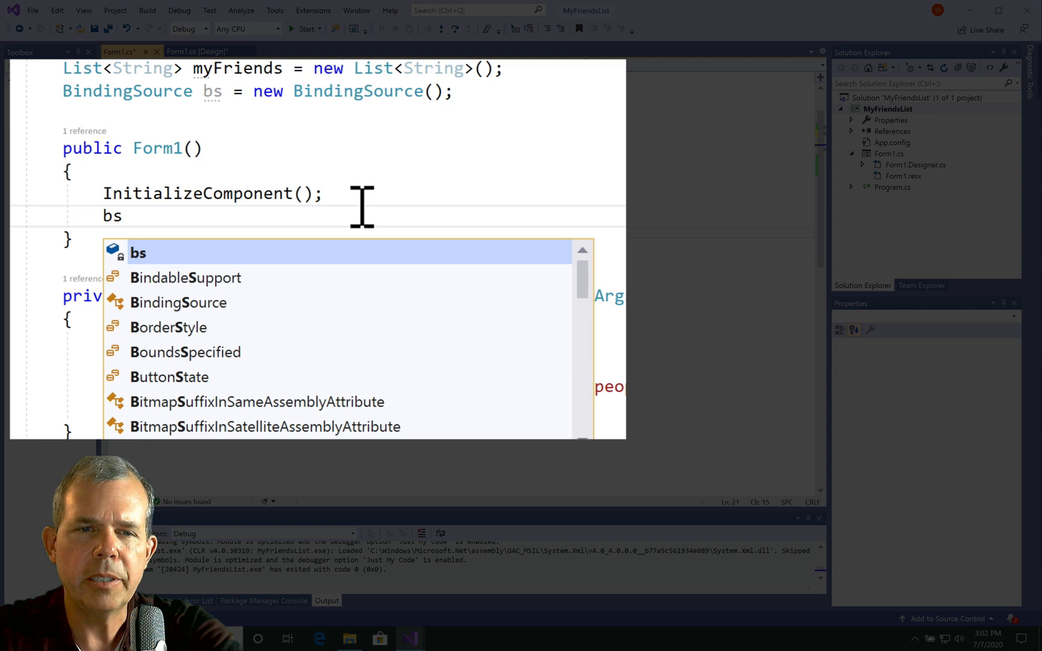
text(.)
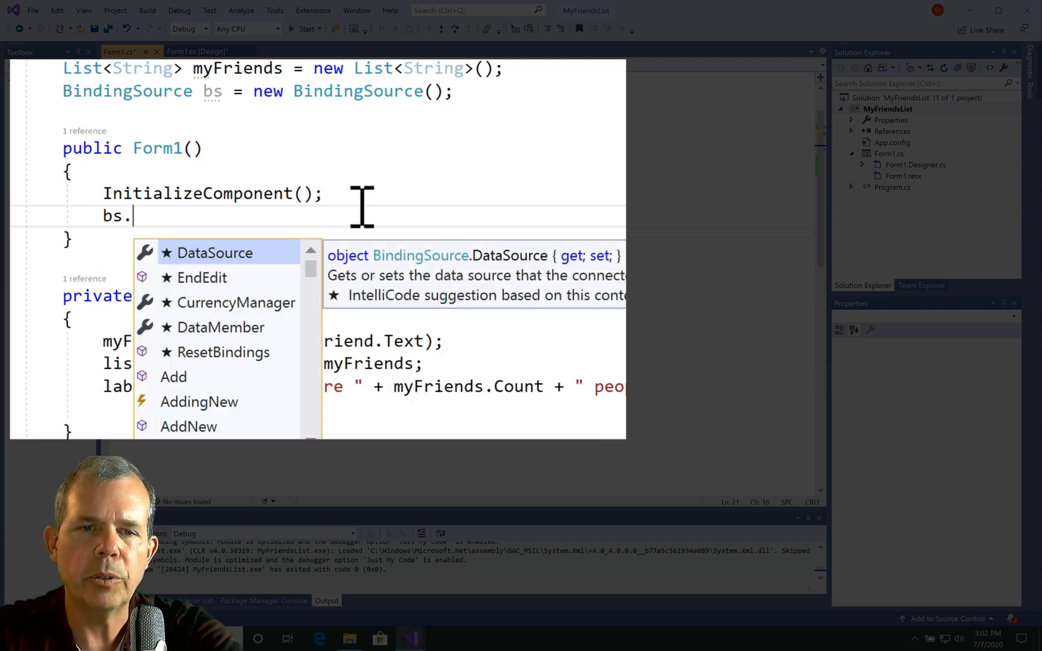
text(DataSource =)
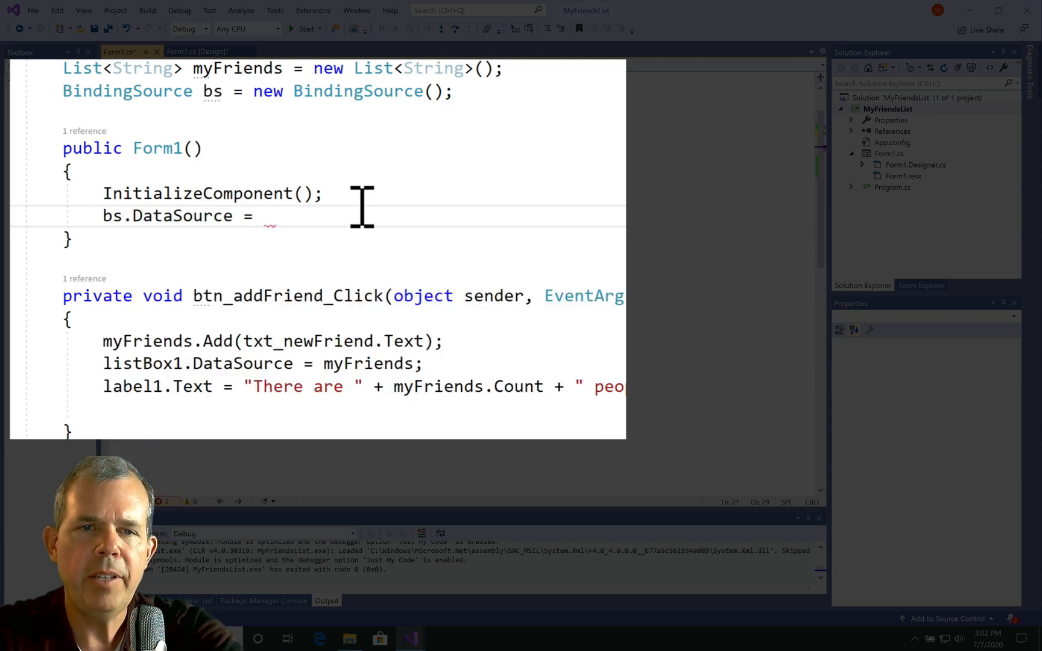
text(myFriends)
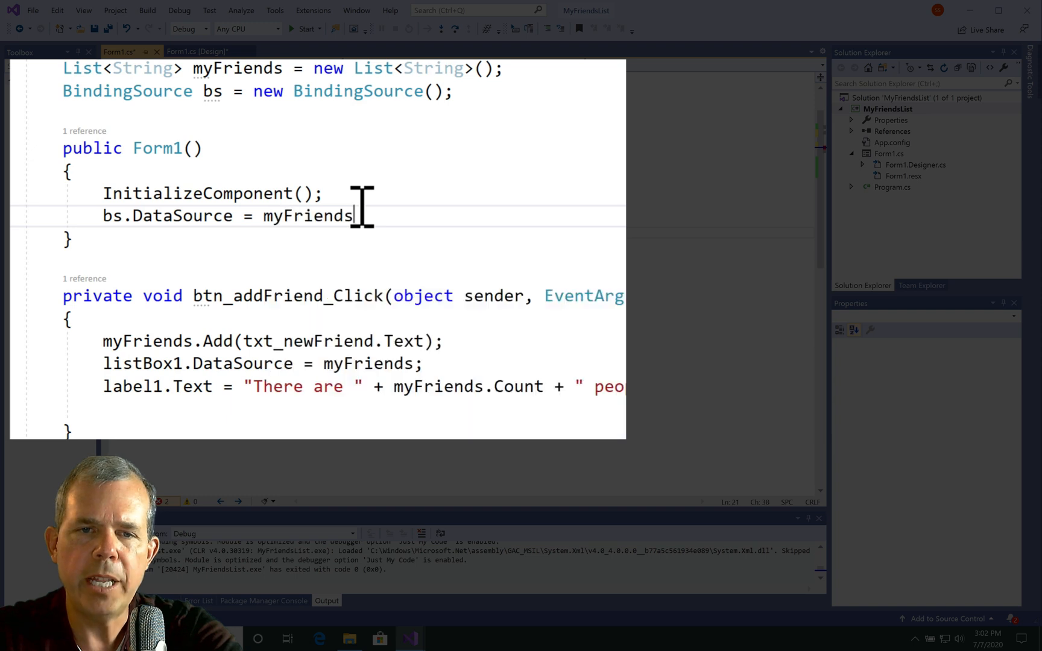
text(;)
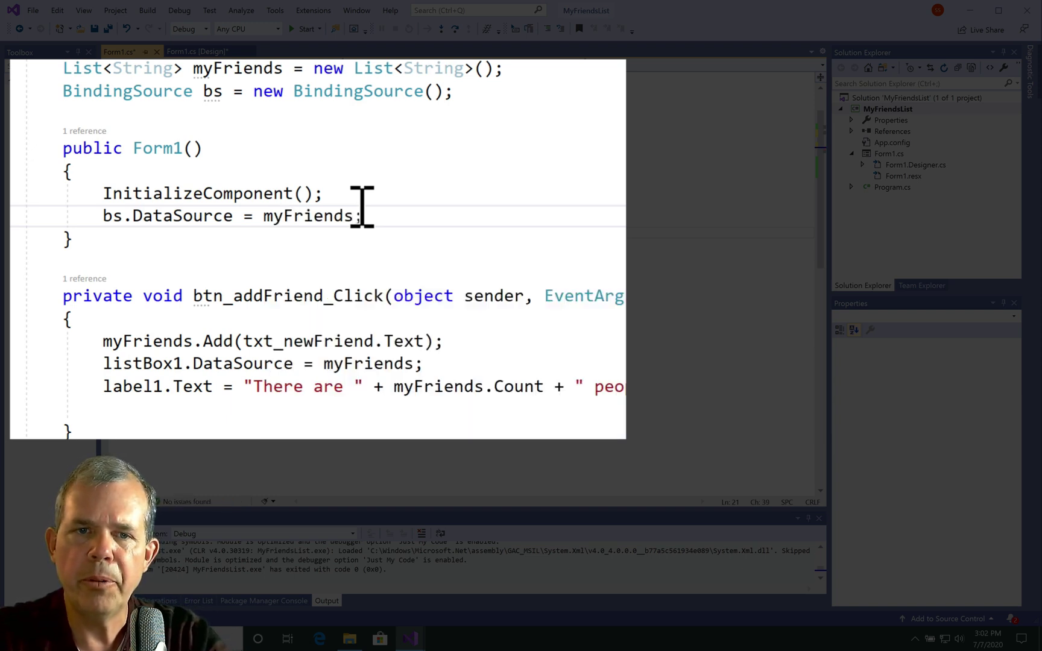
mouse_move(342, 308)
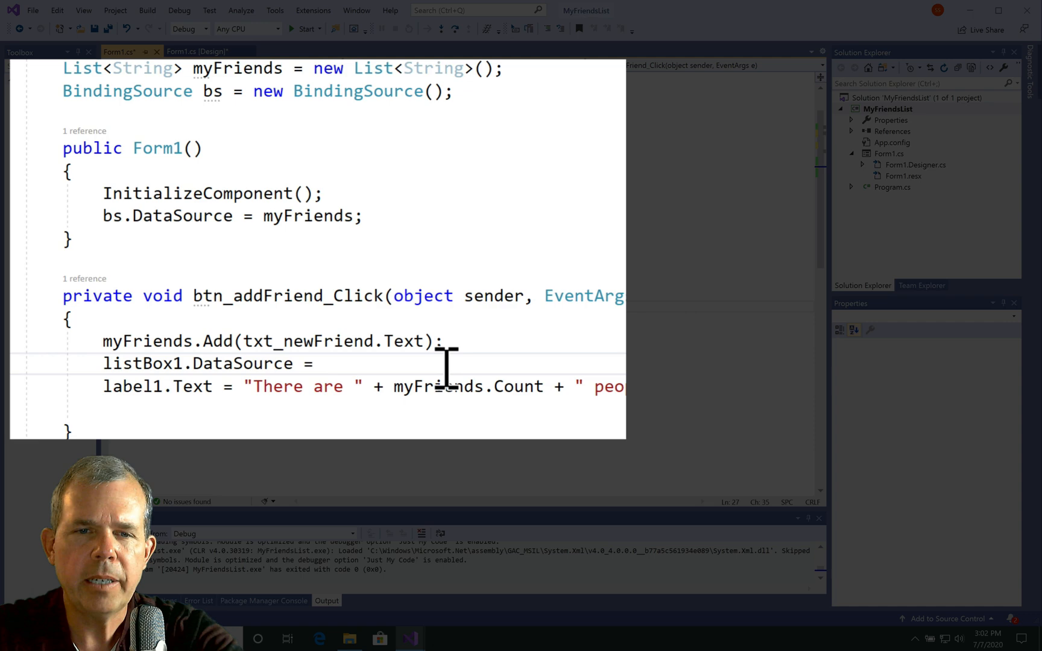
Point listBox1.DataSource at bs and call bs.ResetBindings() in the Add handler
text(bs;)
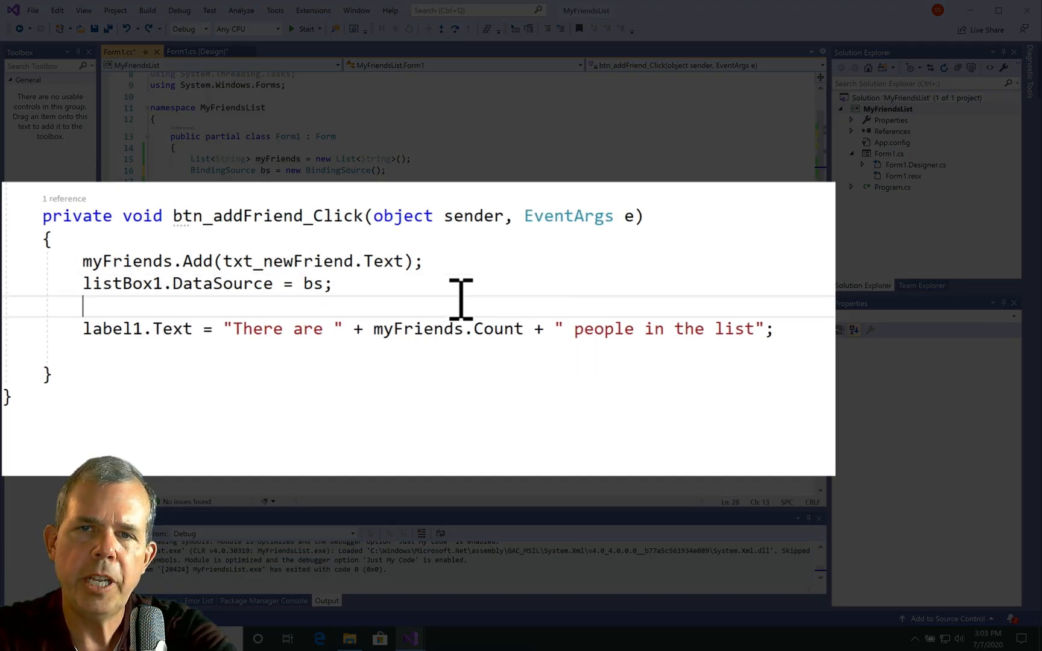
text(bs)
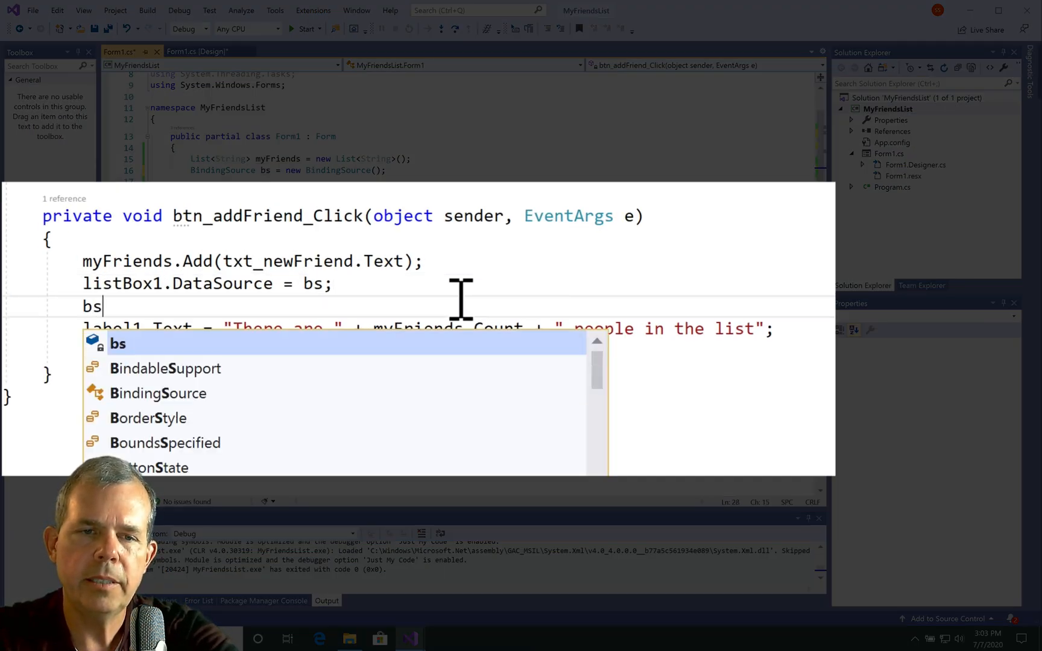
text(.ResetBindings()
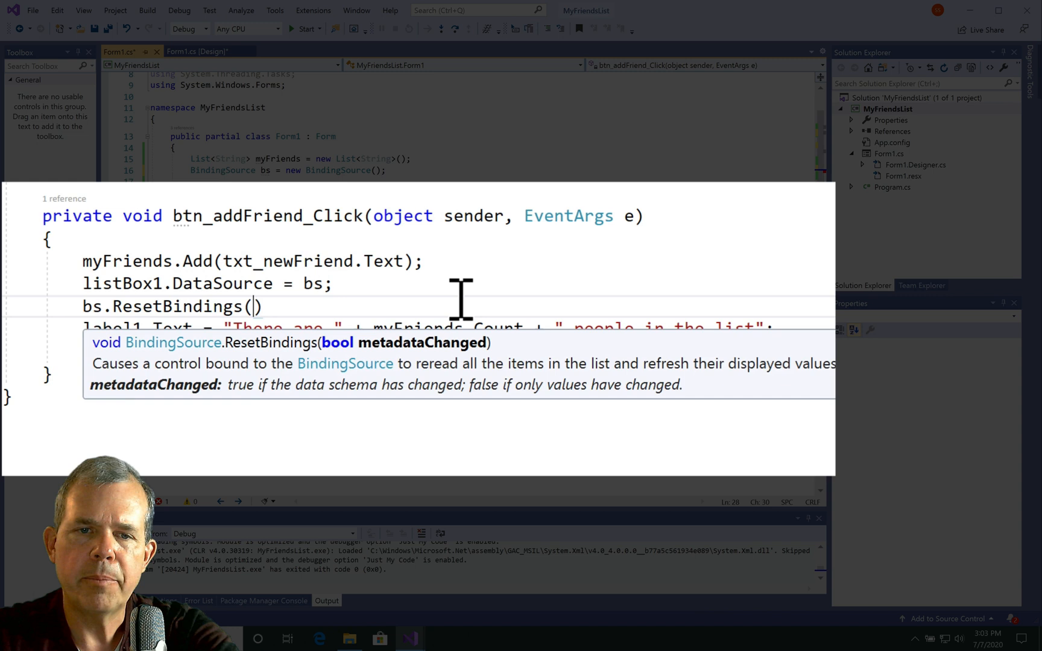
text();)
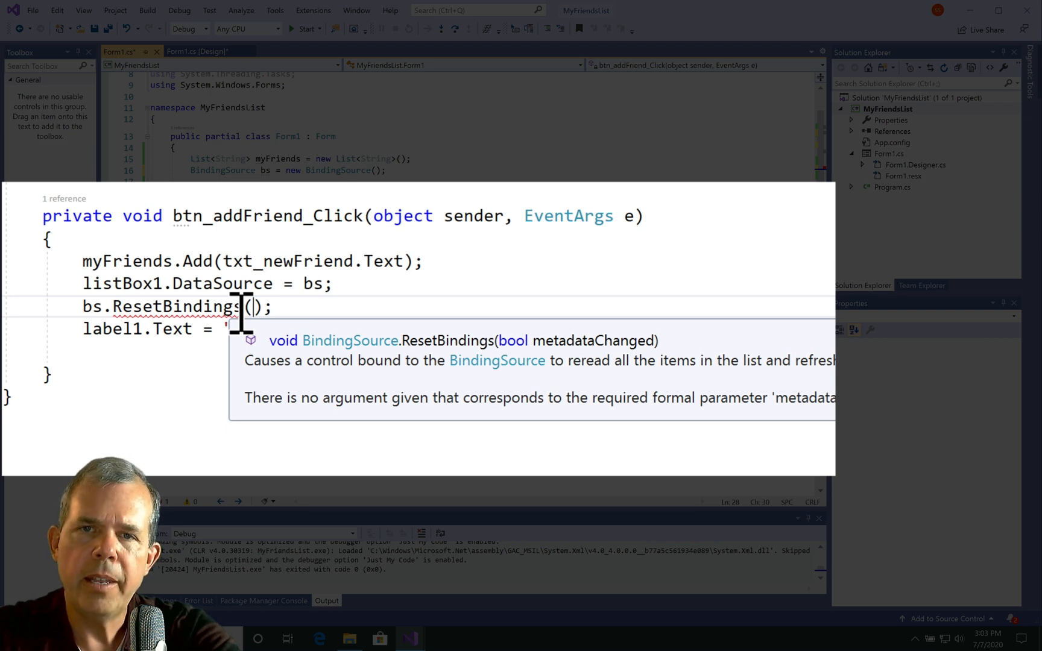
Restore the count label text and pass false to ResetBindings before updating label1
text(There are " + myFriends.Count + " people in the list";)
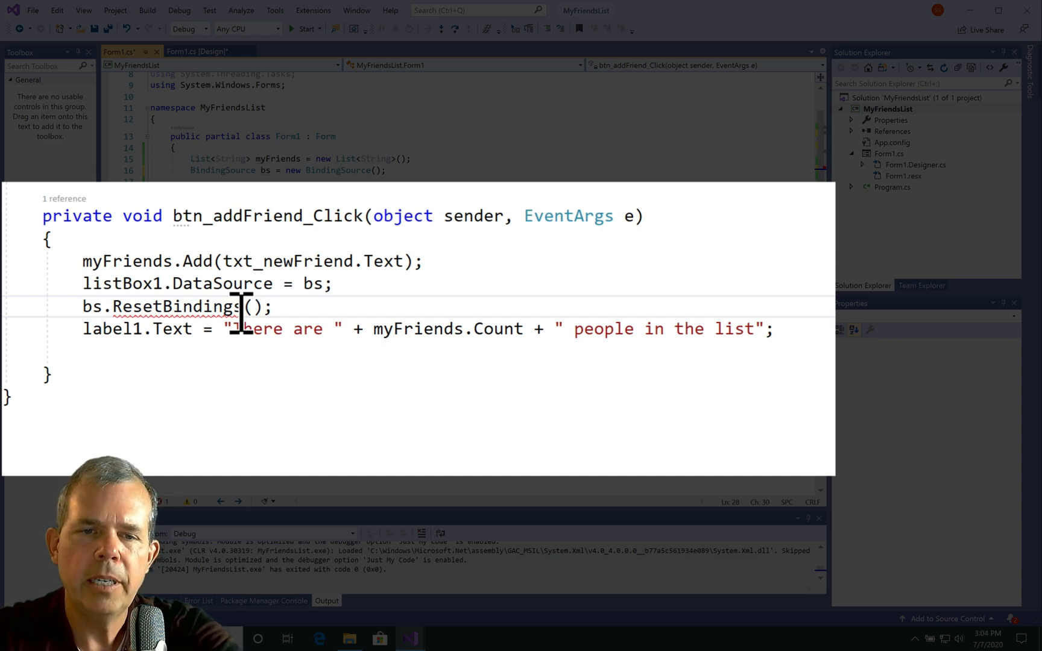
text(false)
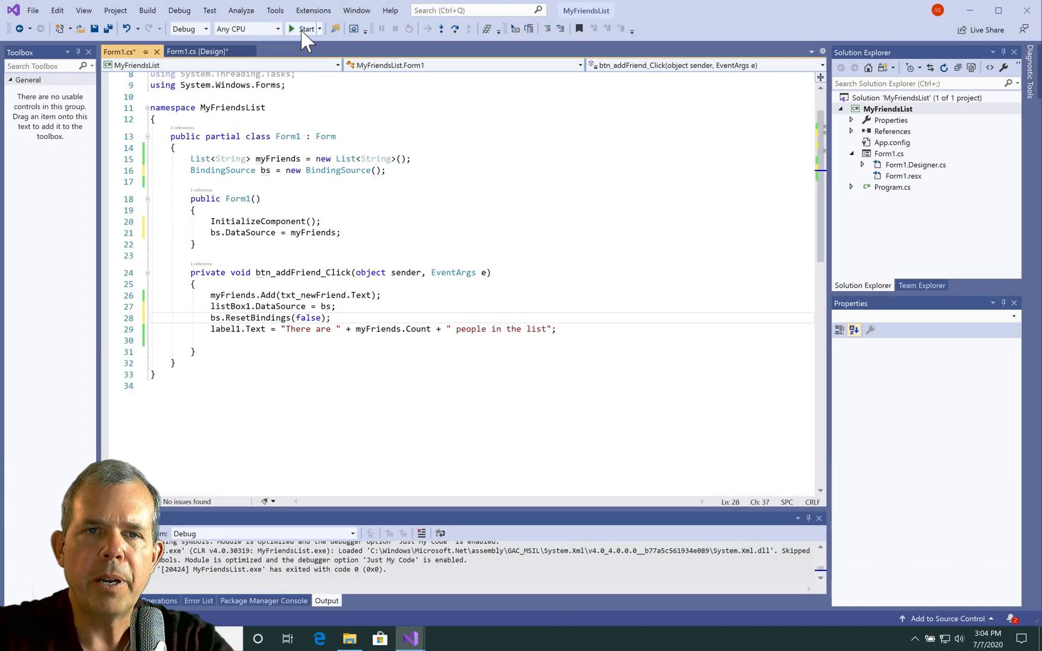
Run the updated app and add Charly, now shown in the bound list
click(295, 29)
text(Charly)
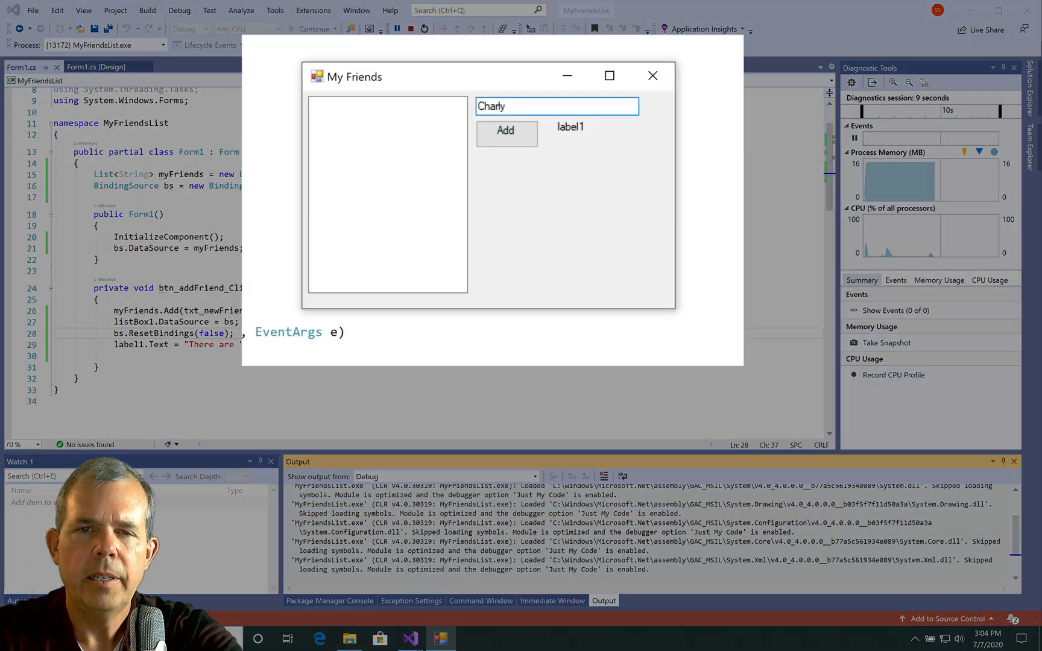
click(506, 132)
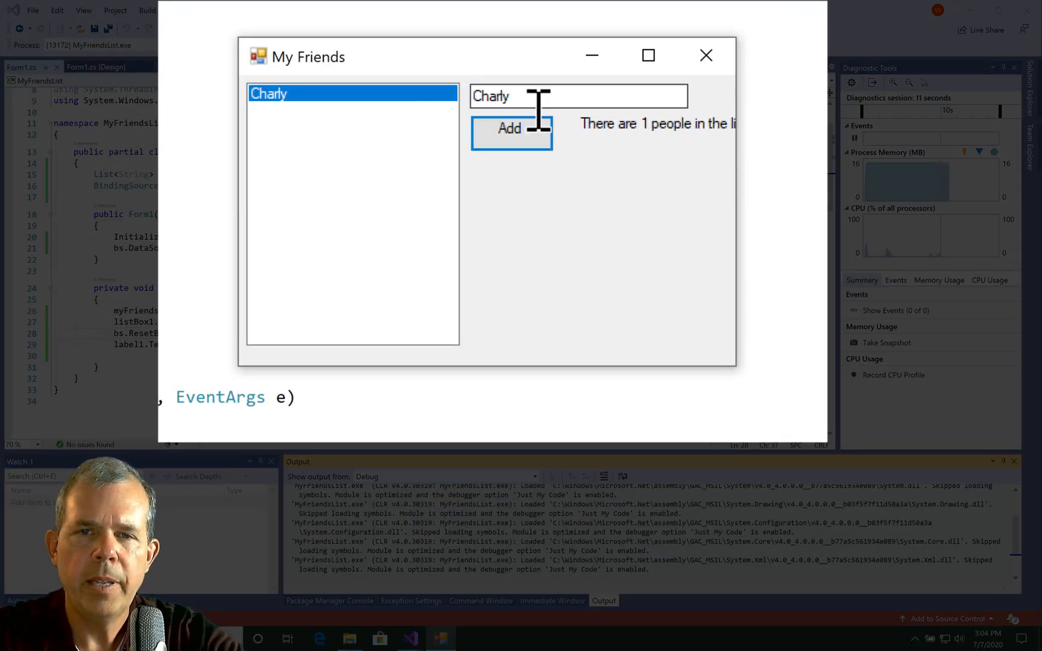
click(512, 132)
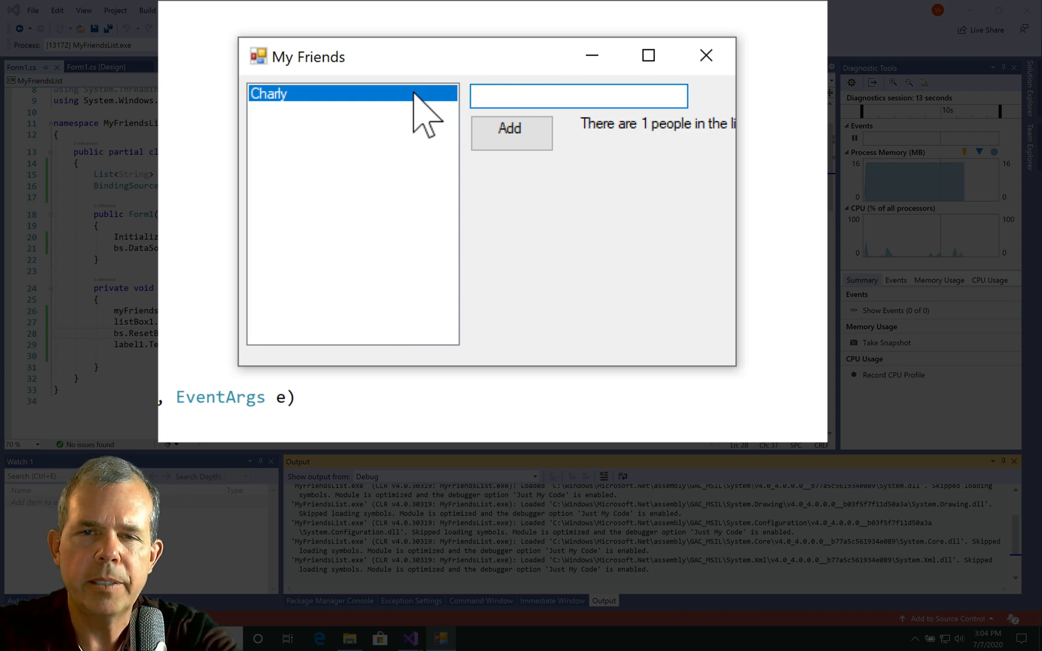
Add Lola and Howard, with the list and label both showing 3 people
text(Lola)
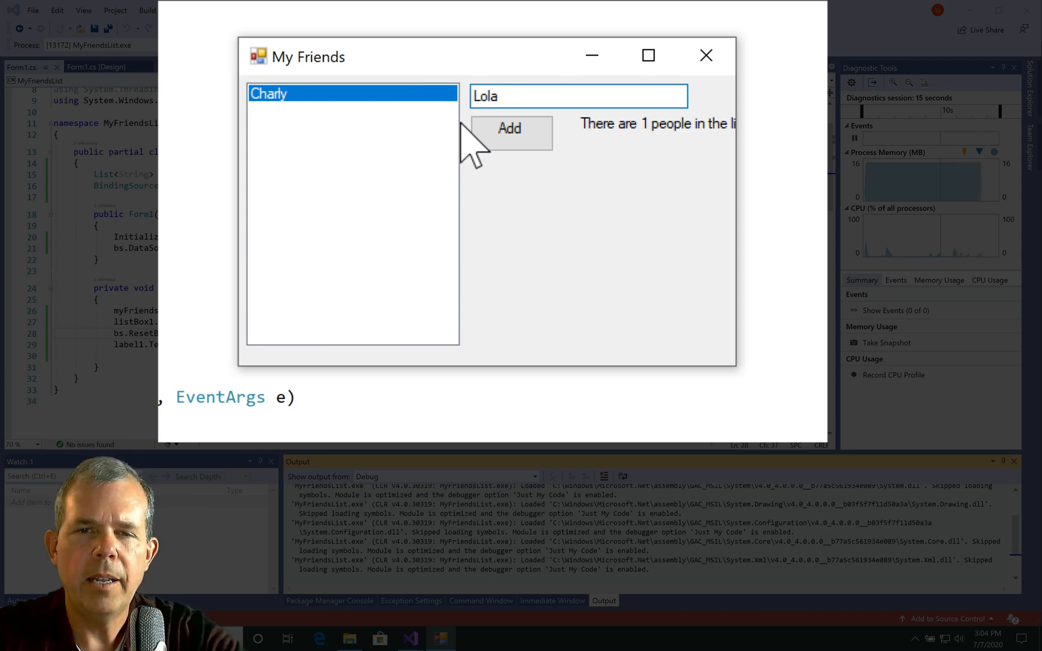
click(512, 132)
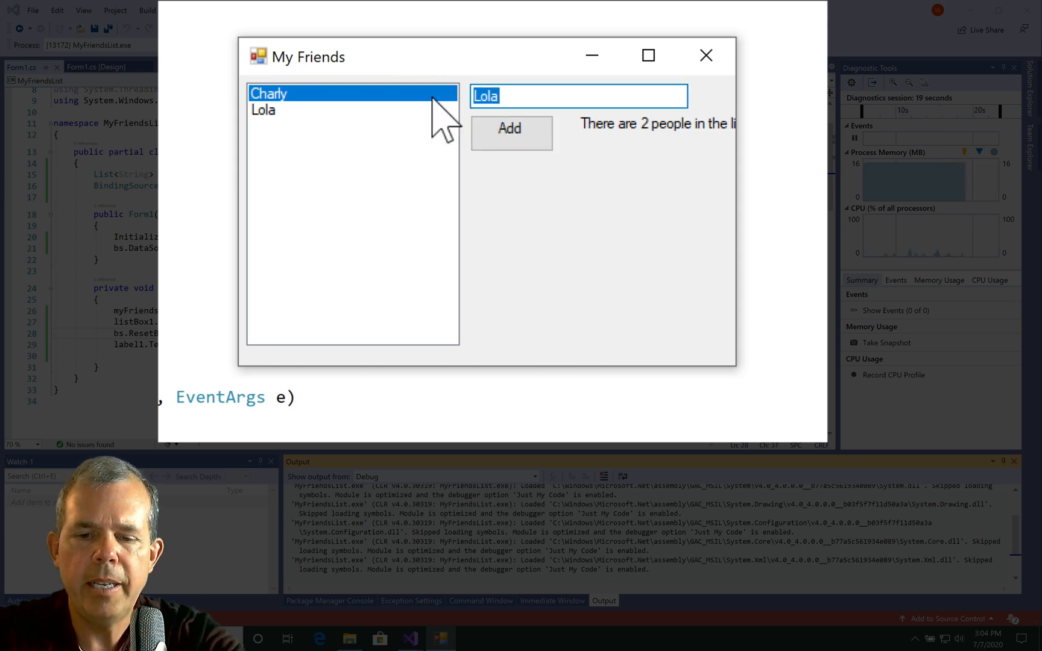
text(Howard)
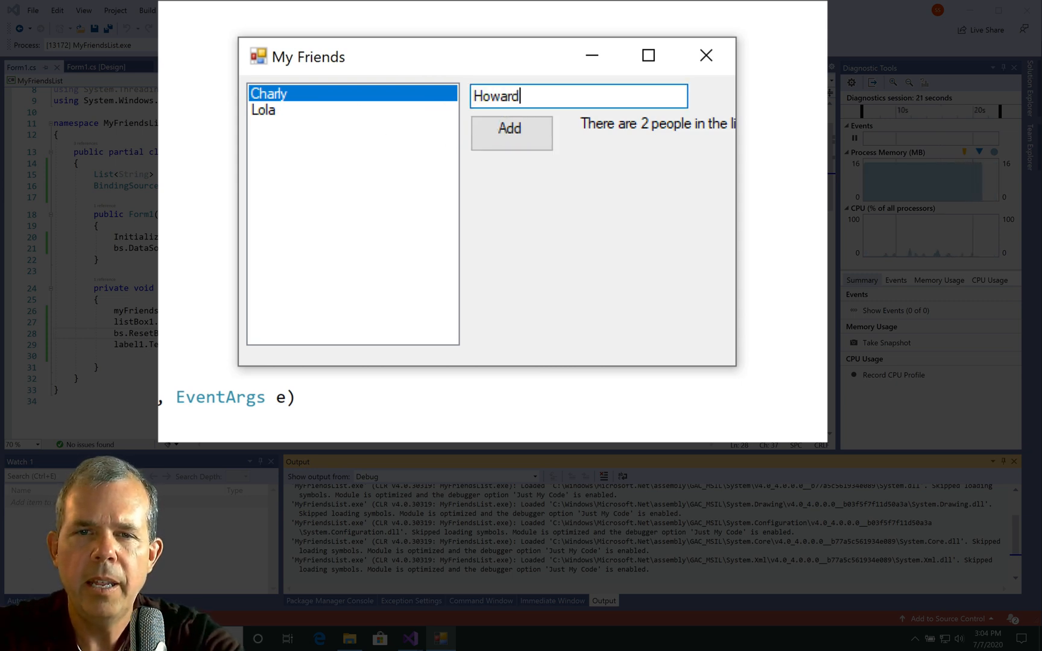
click(512, 133)
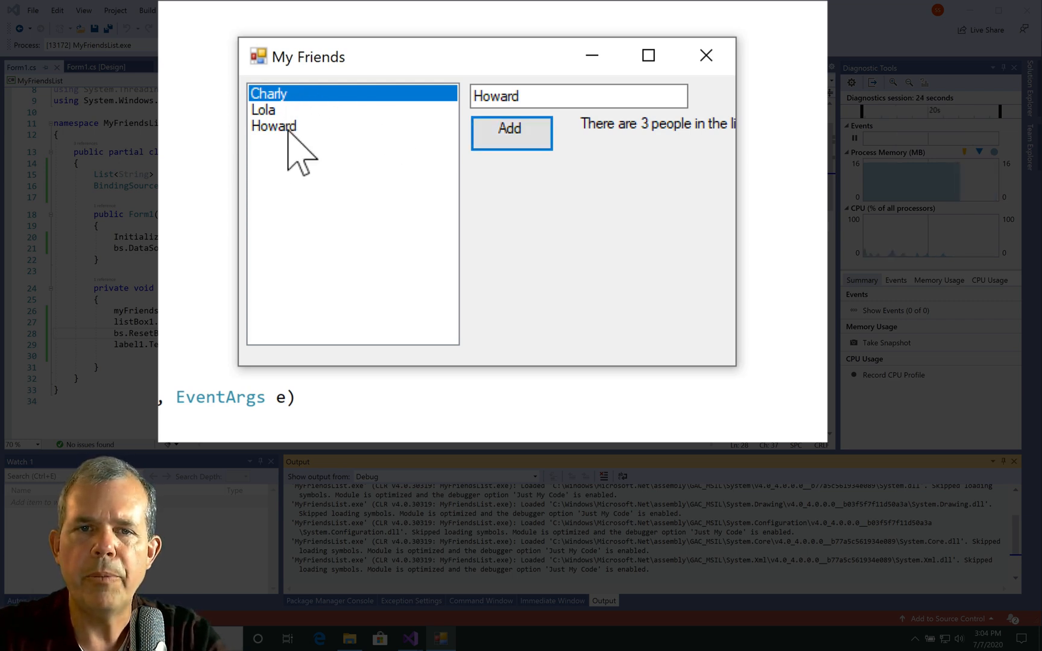